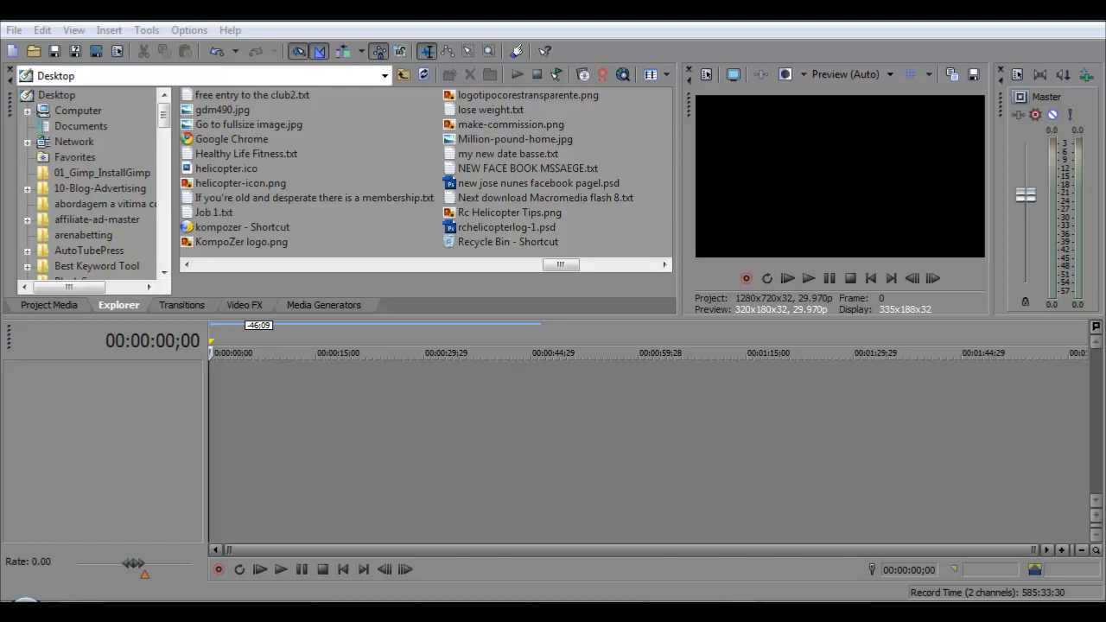
Insert a new video track and insert Sony Text from Media Generators on it
right_click(422, 401)
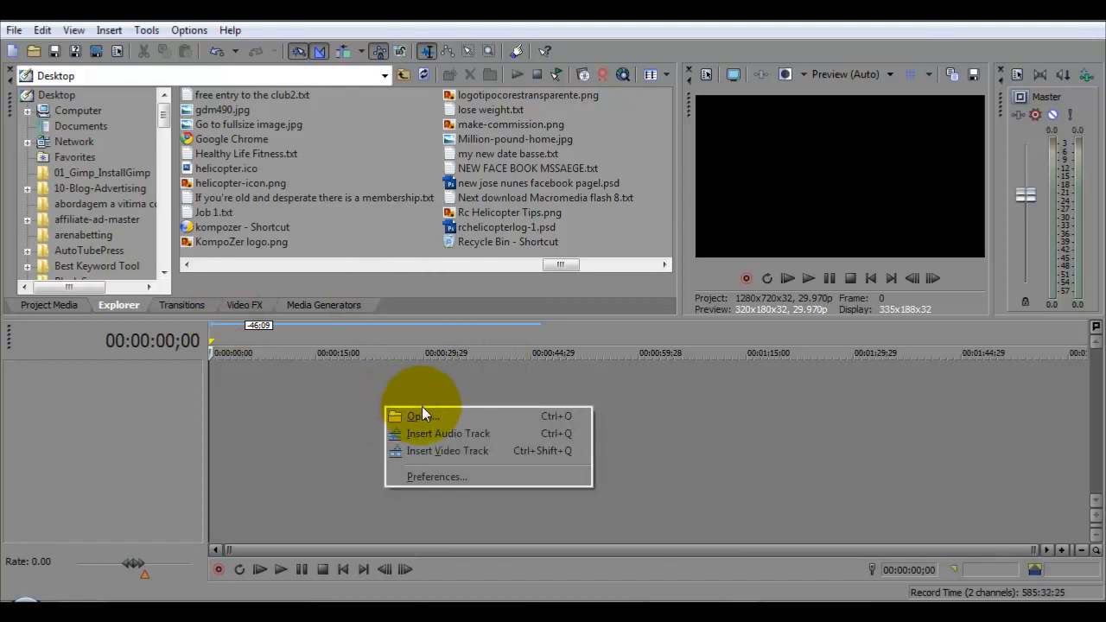
mouse_move(448, 433)
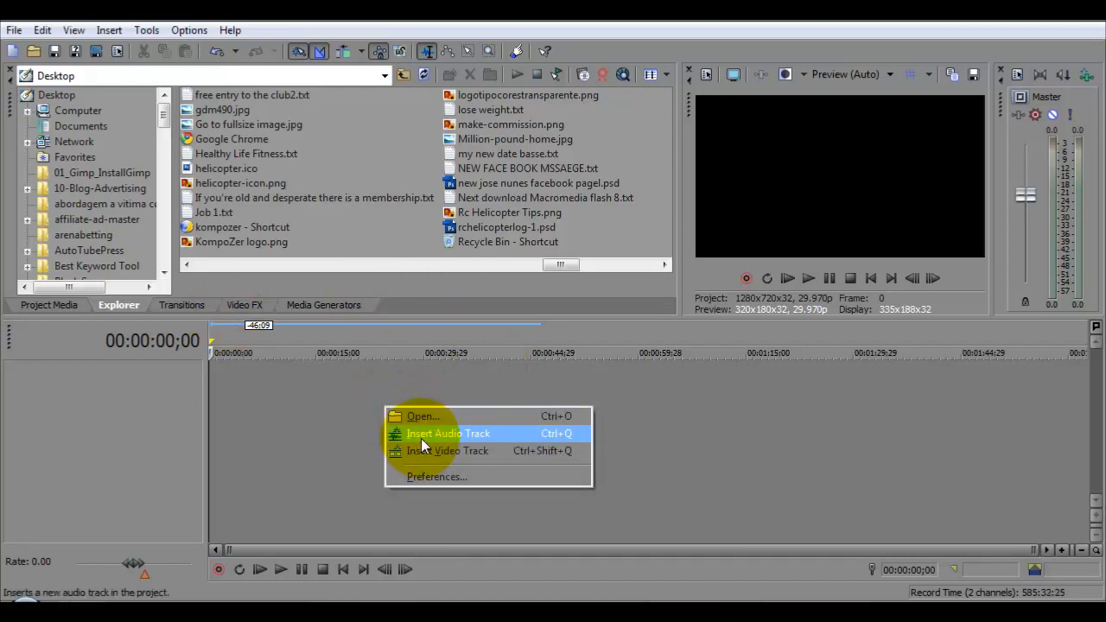
left_click(447, 432)
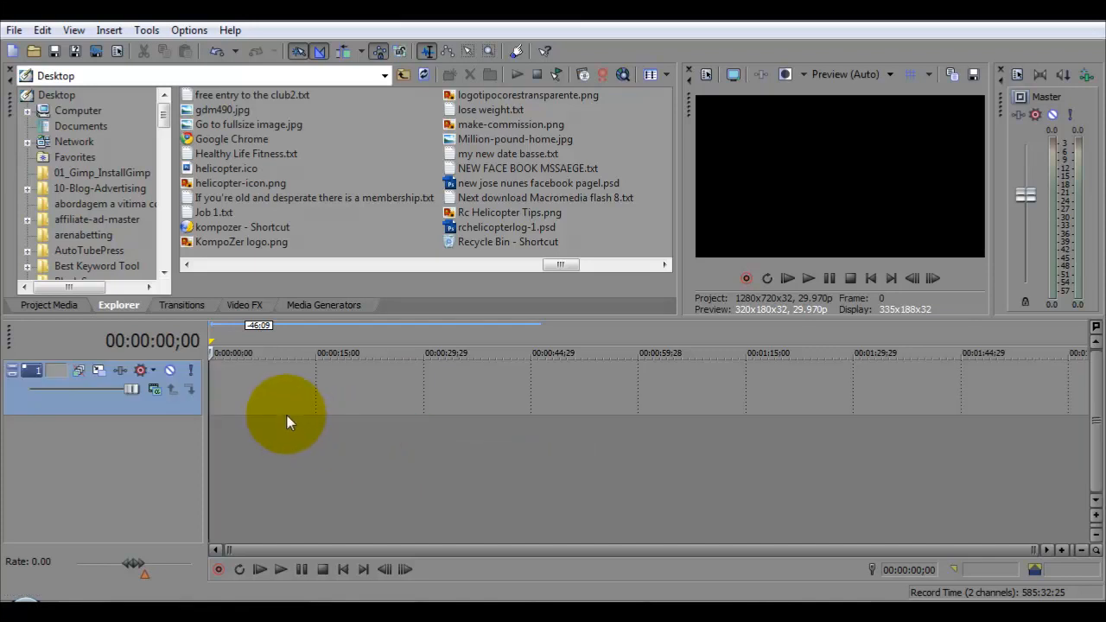
right_click(289, 422)
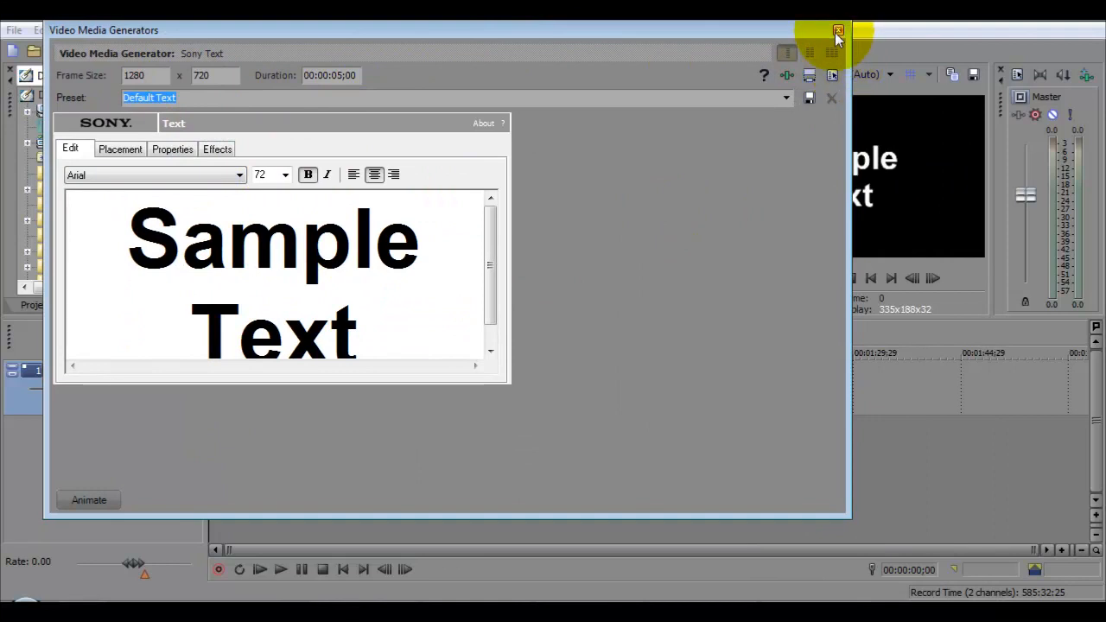
Close the Video Media Generators window, leaving the Sample Text event on the track
left_click(836, 30)
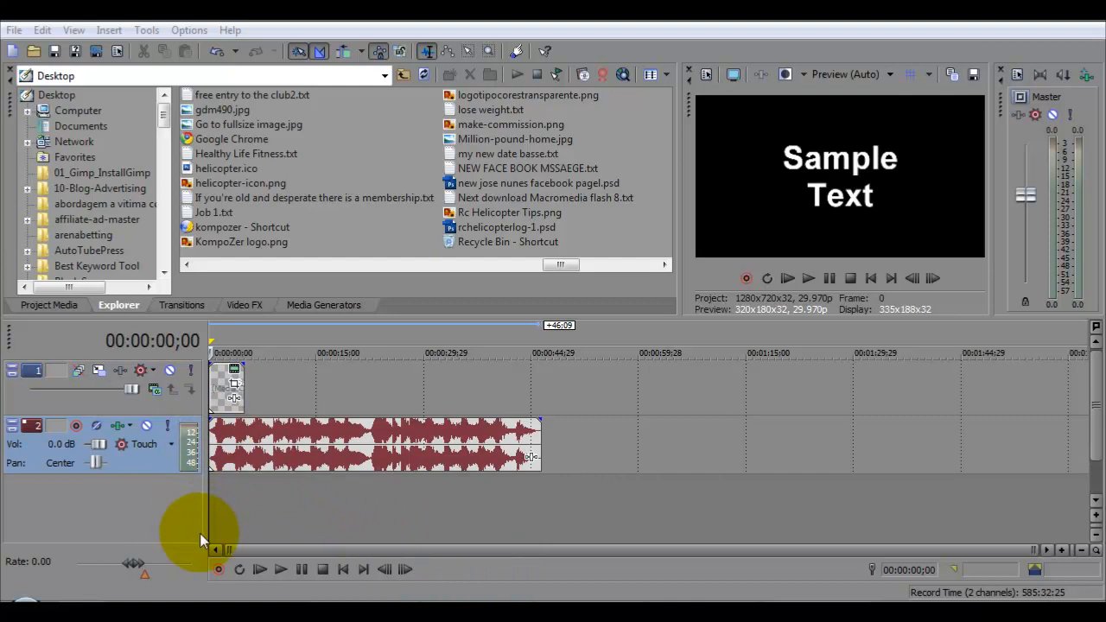
mouse_move(263, 522)
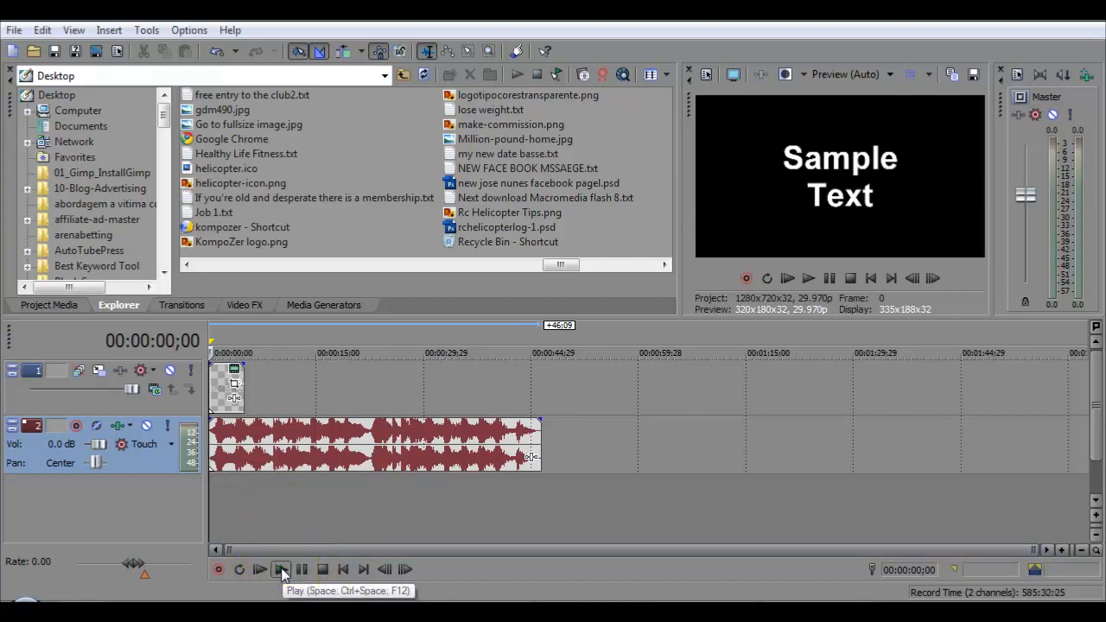
Play, pause and restart the timeline to preview the Sample Text event over the music
left_click(259, 568)
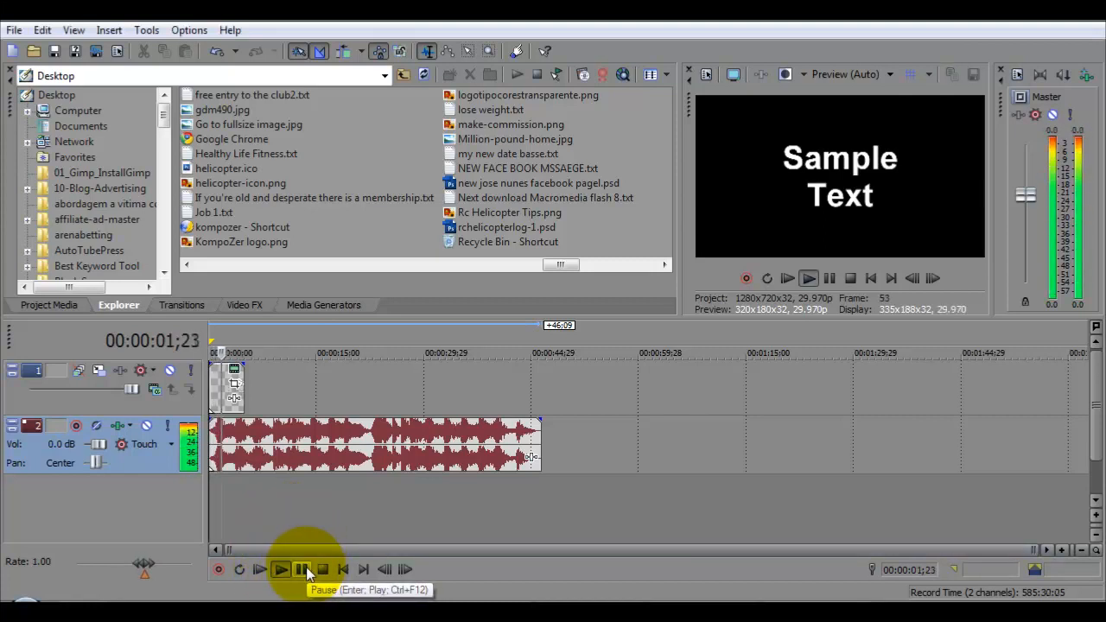
left_click(302, 568)
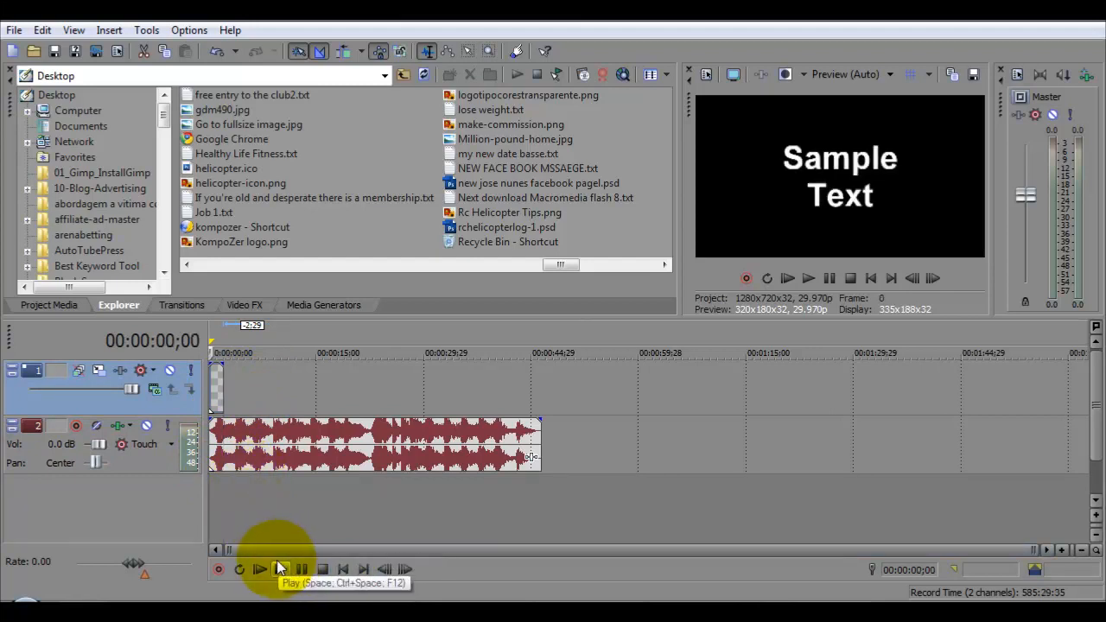
left_click(280, 568)
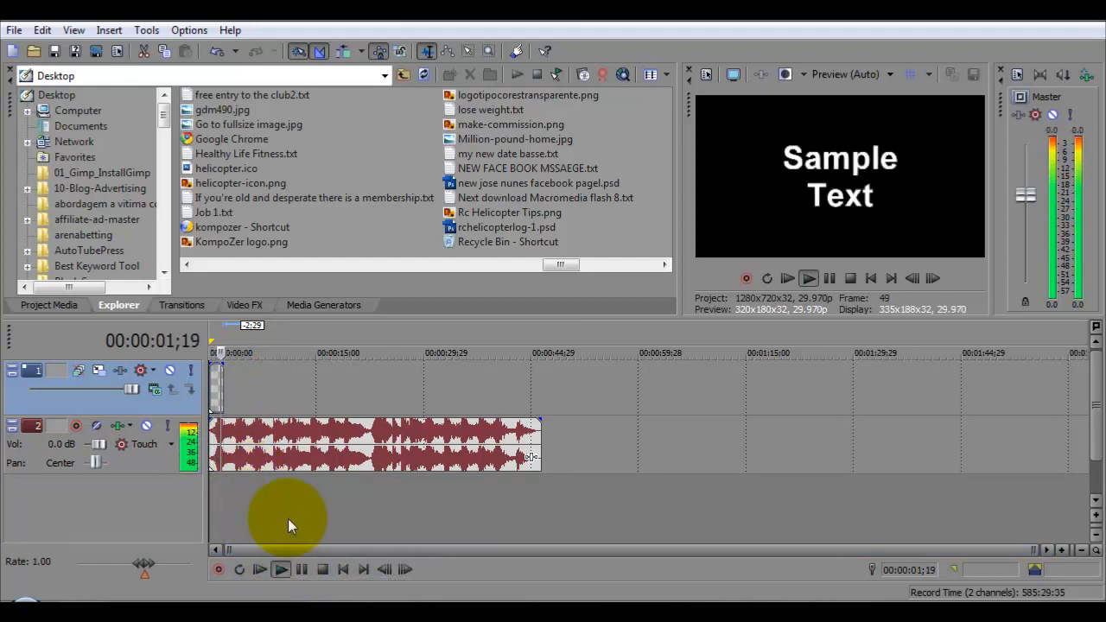
left_click(322, 568)
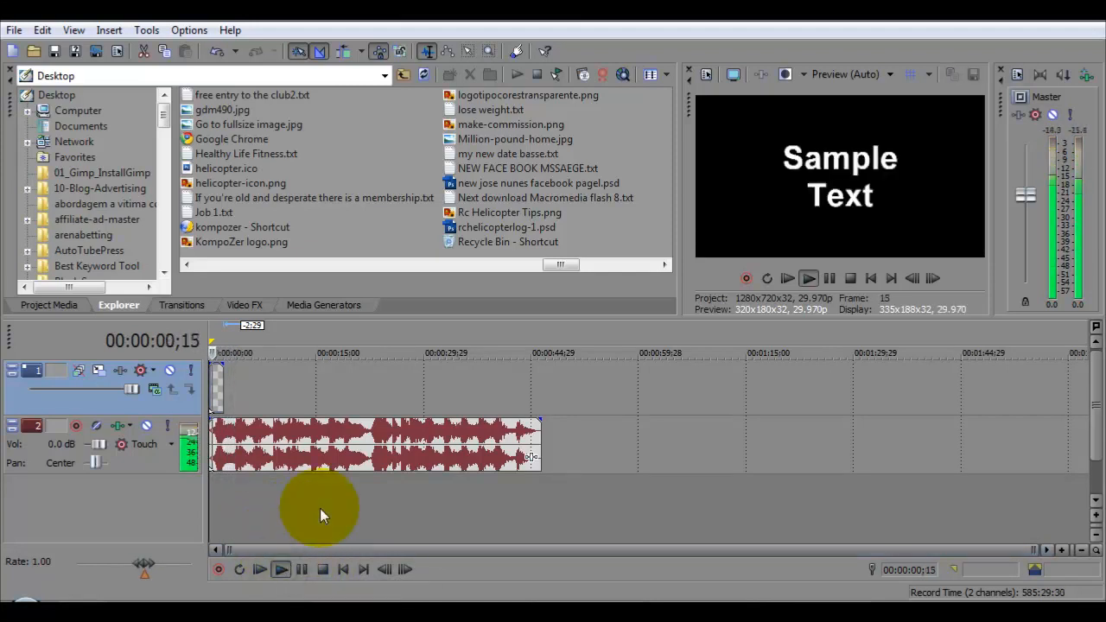
left_click(322, 569)
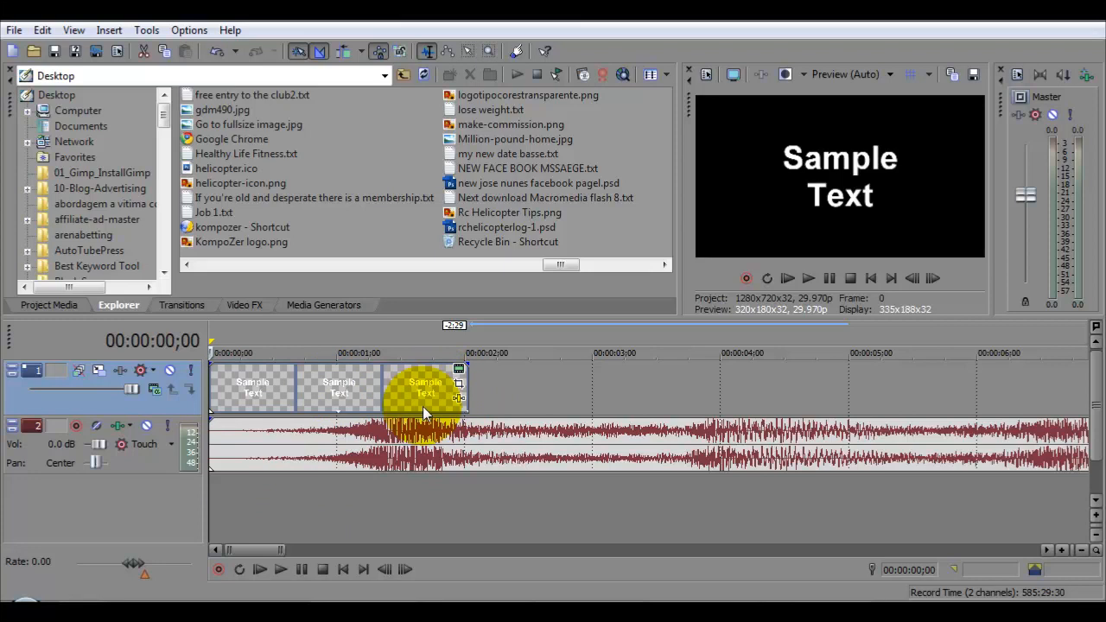
mouse_move(460, 387)
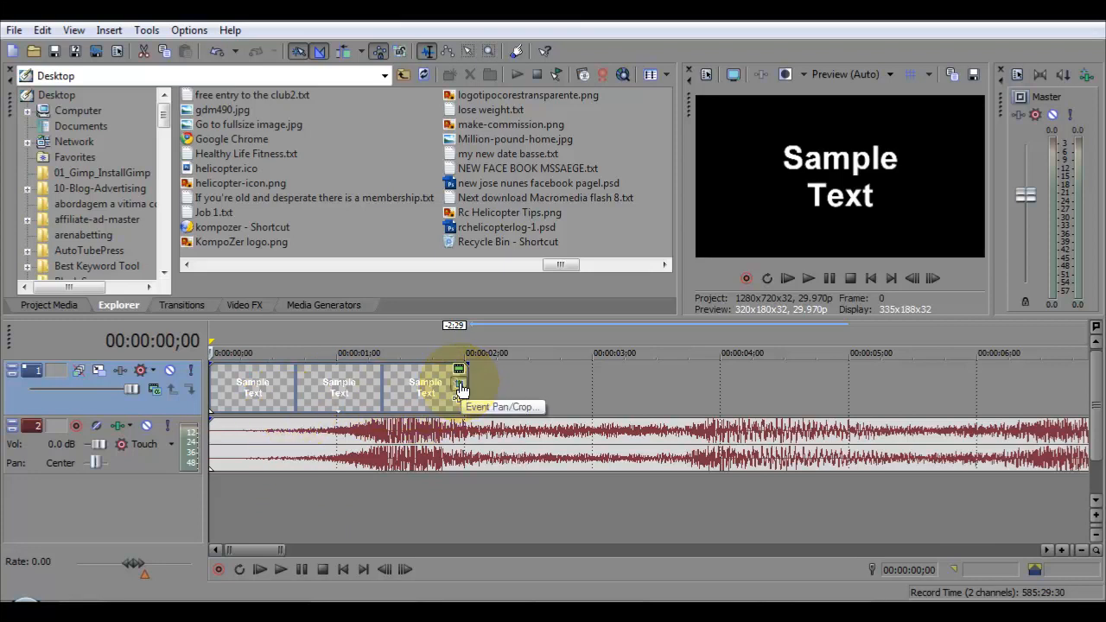
left_click(459, 369)
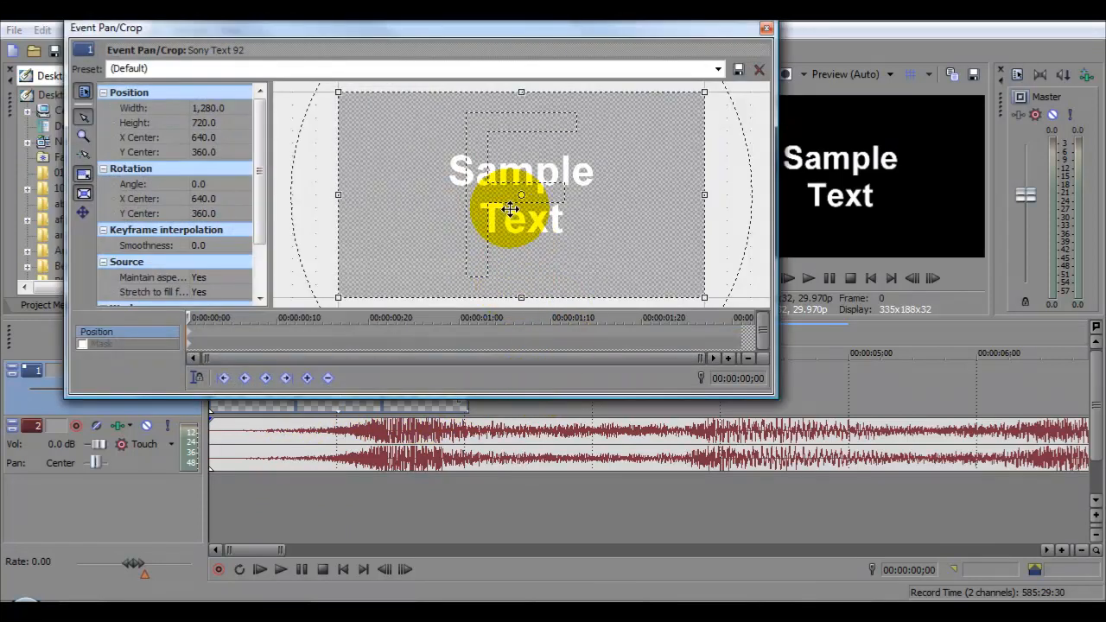
left_click_drag(521, 195, 469, 200)
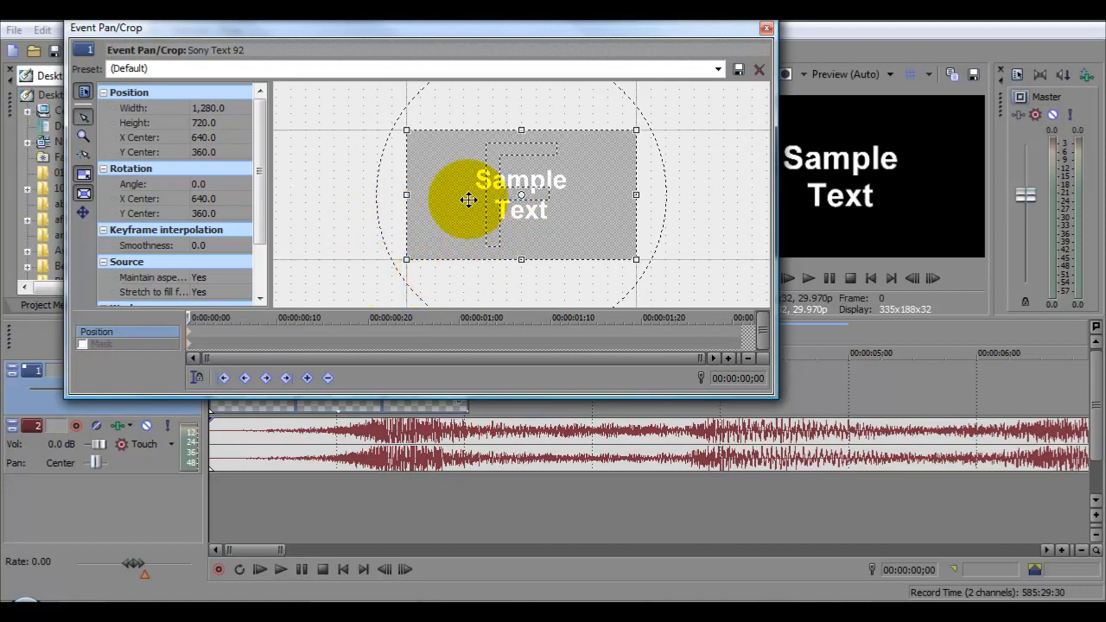
left_click_drag(469, 200, 648, 125)
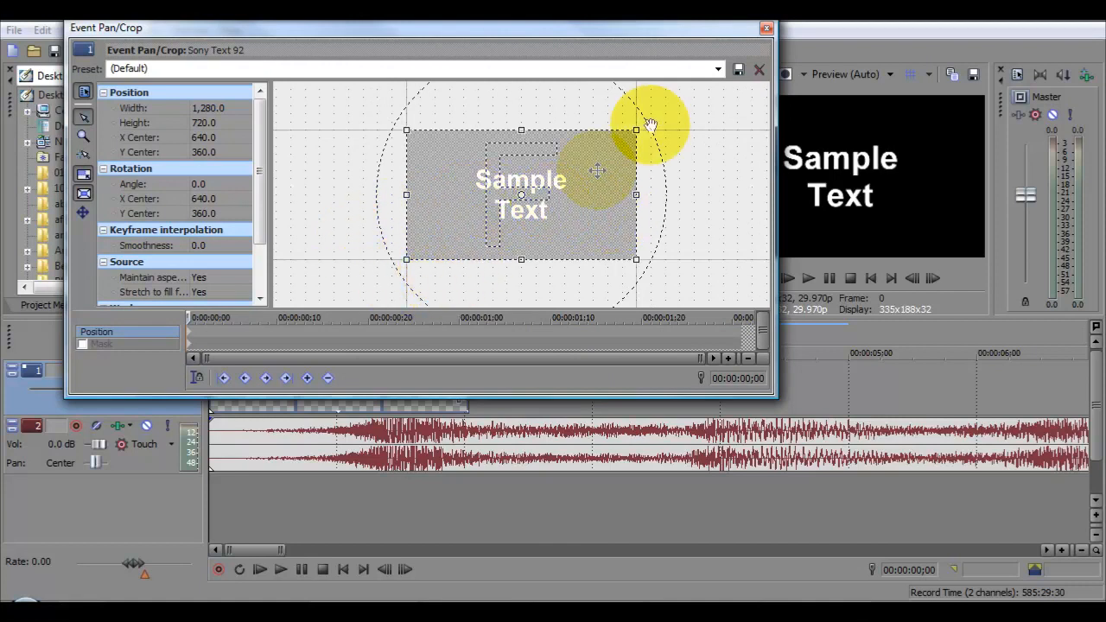
left_click(765, 28)
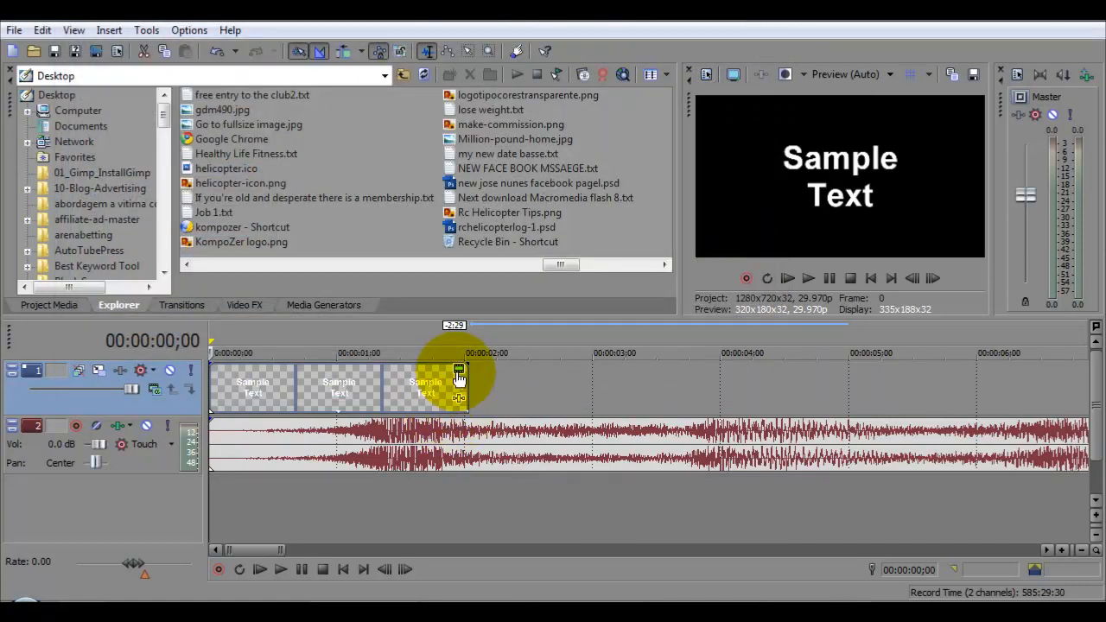
Replace the event's Sample Text with 'SONY' in the text generator
double_click(458, 384)
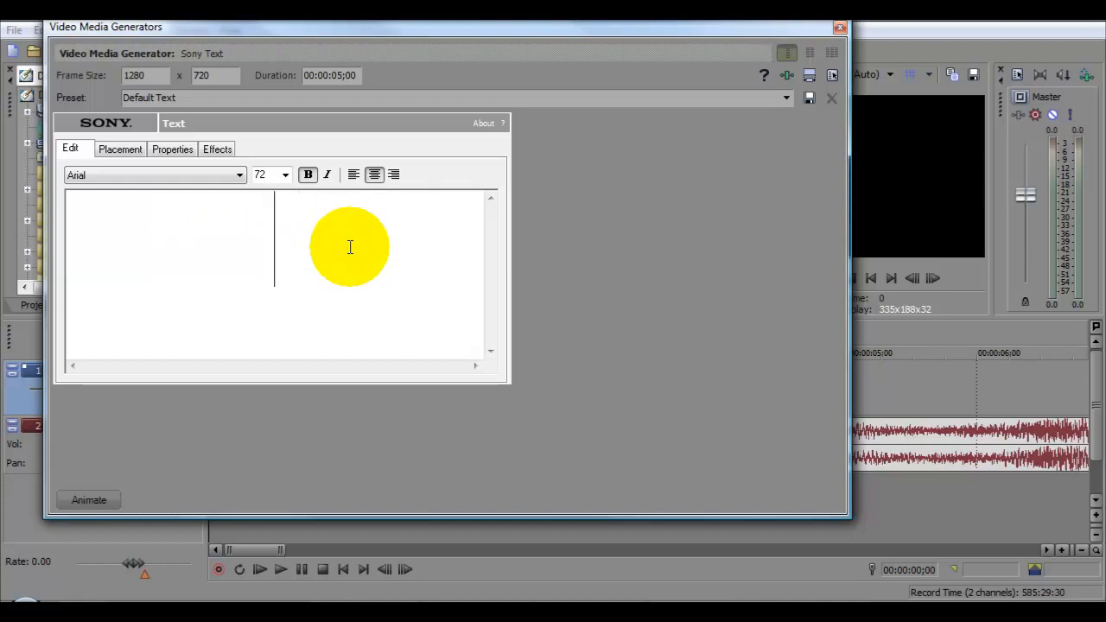
type("S")
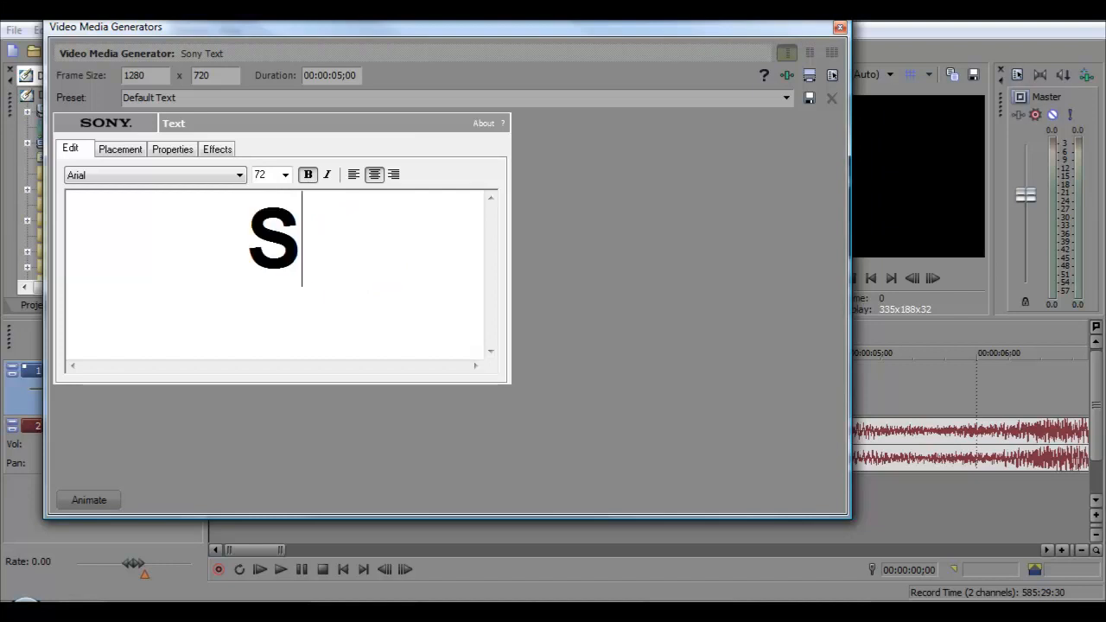
type("ONY")
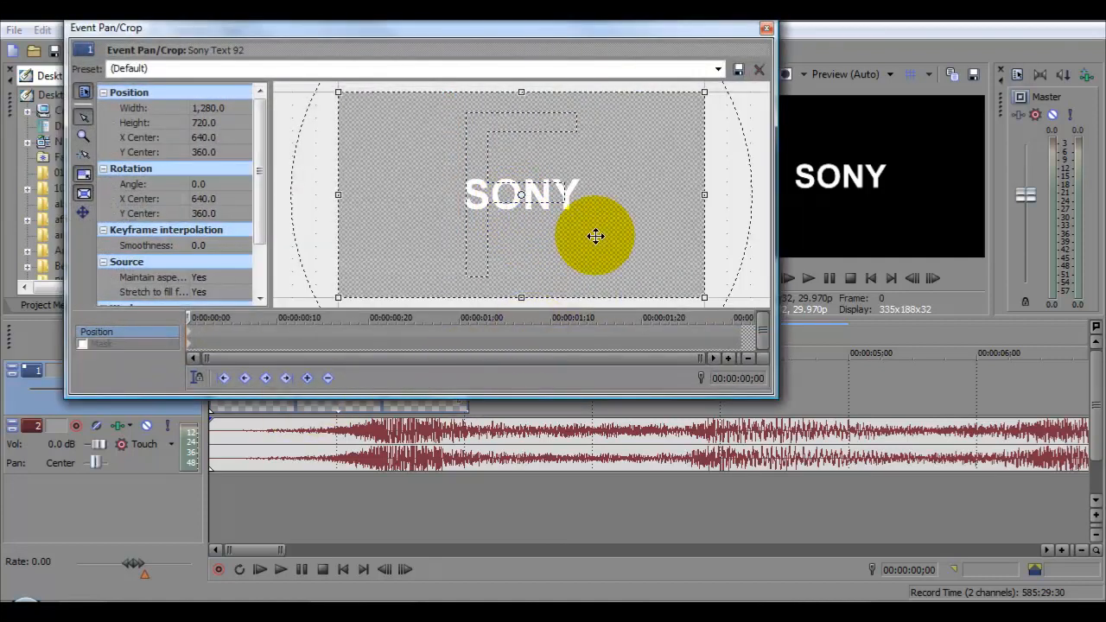
mouse_move(418, 222)
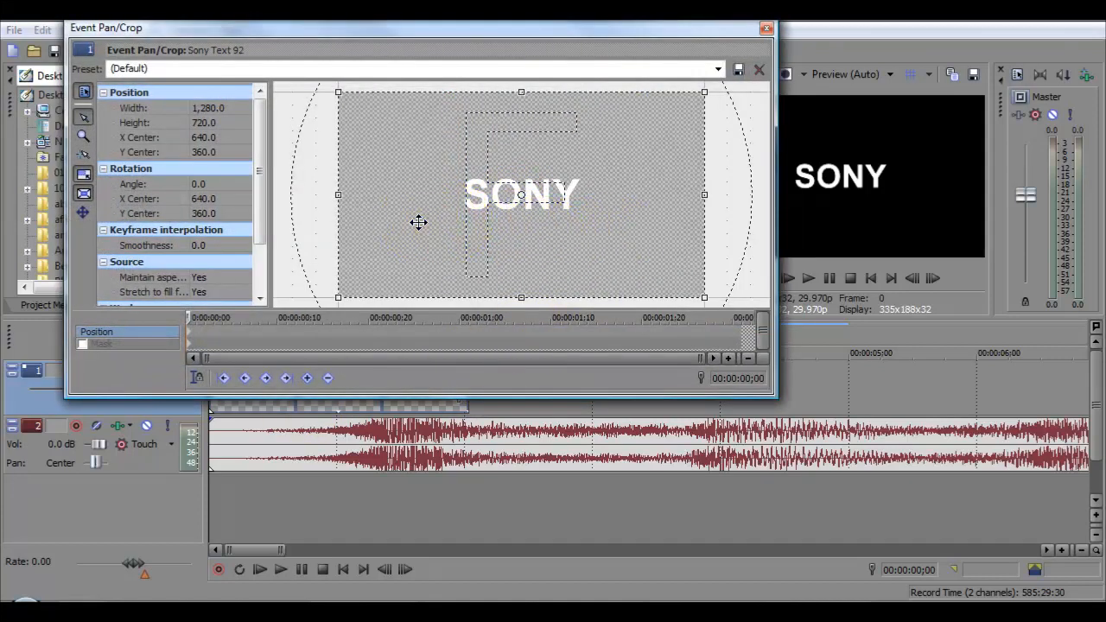
Keyframe the framing so SONY slides from off-left at the start to centre
left_click_drag(418, 222, 659, 222)
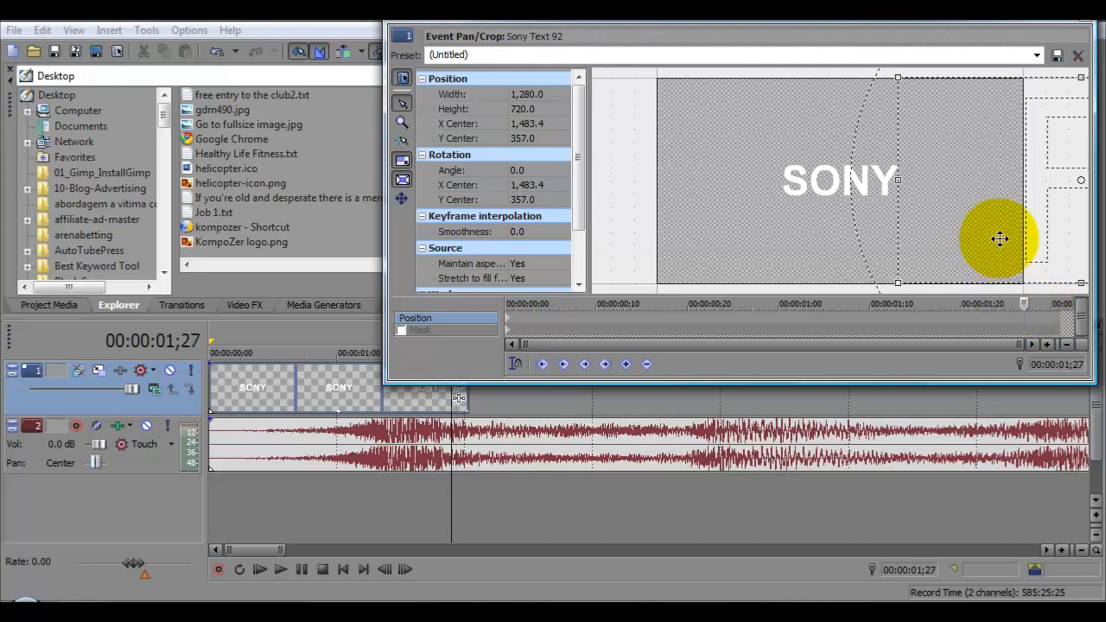
left_click_drag(999, 239, 759, 237)
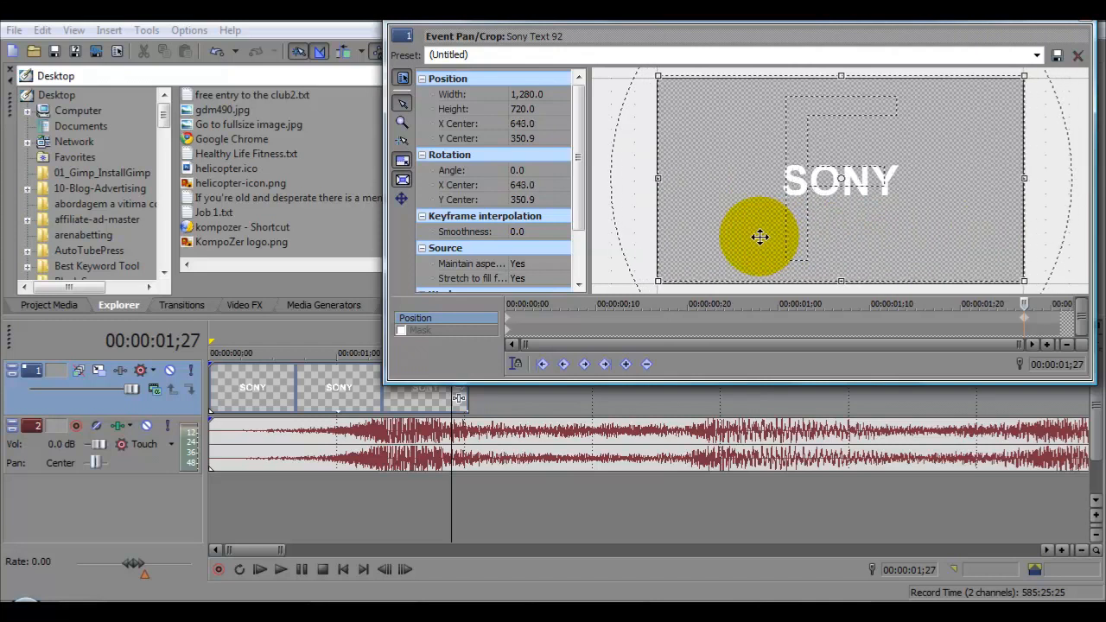
left_click_drag(758, 238, 755, 239)
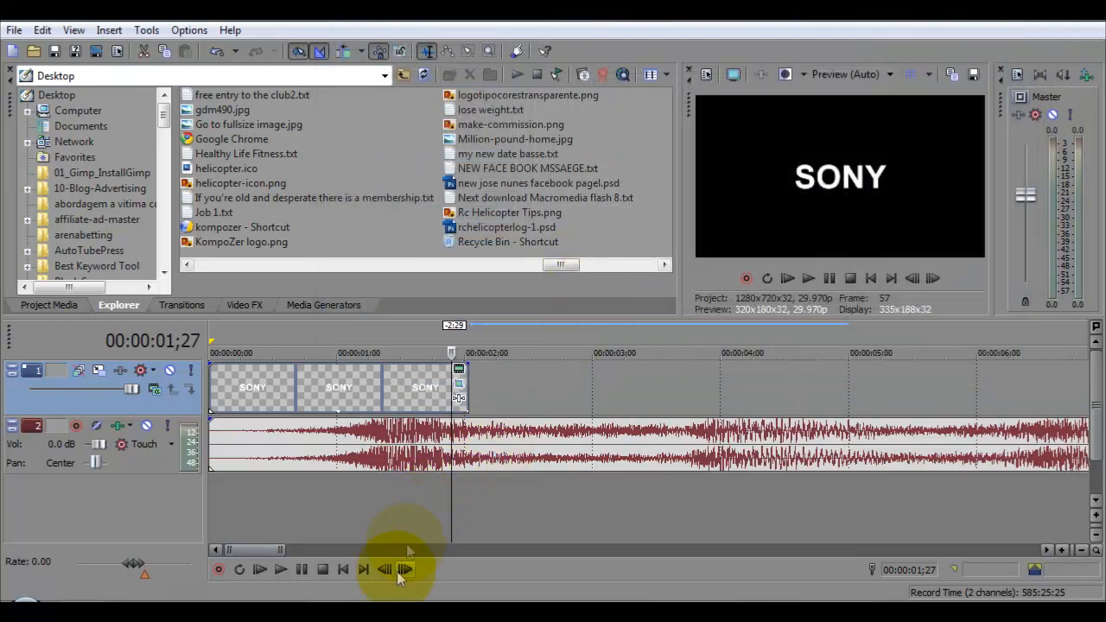
Stop and replay the timeline to preview the SONY slide-in
left_click(301, 569)
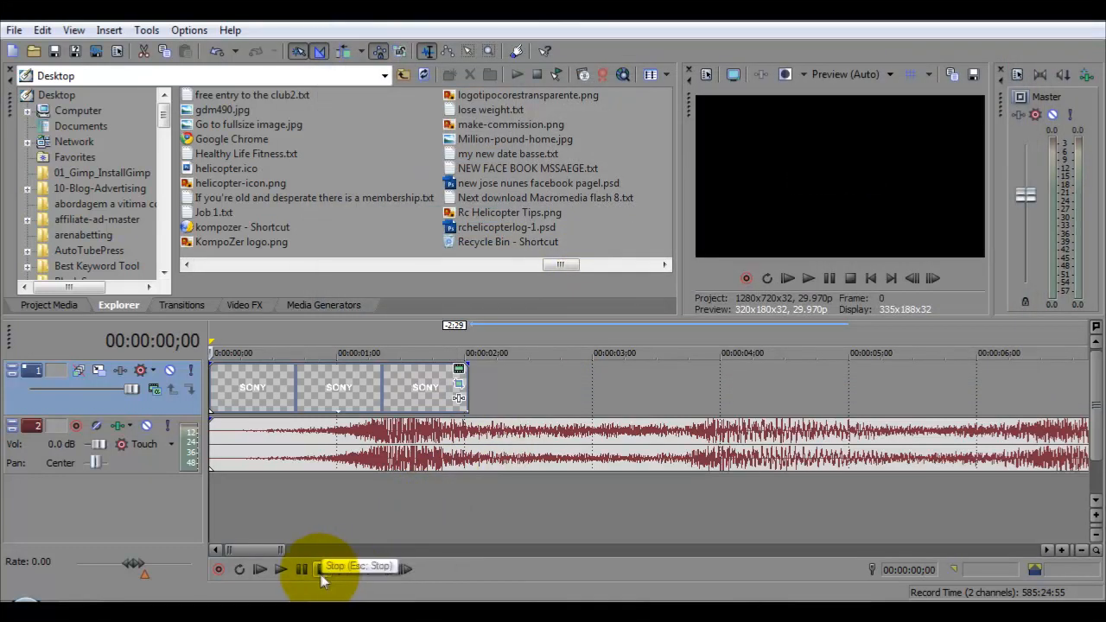
left_click(280, 569)
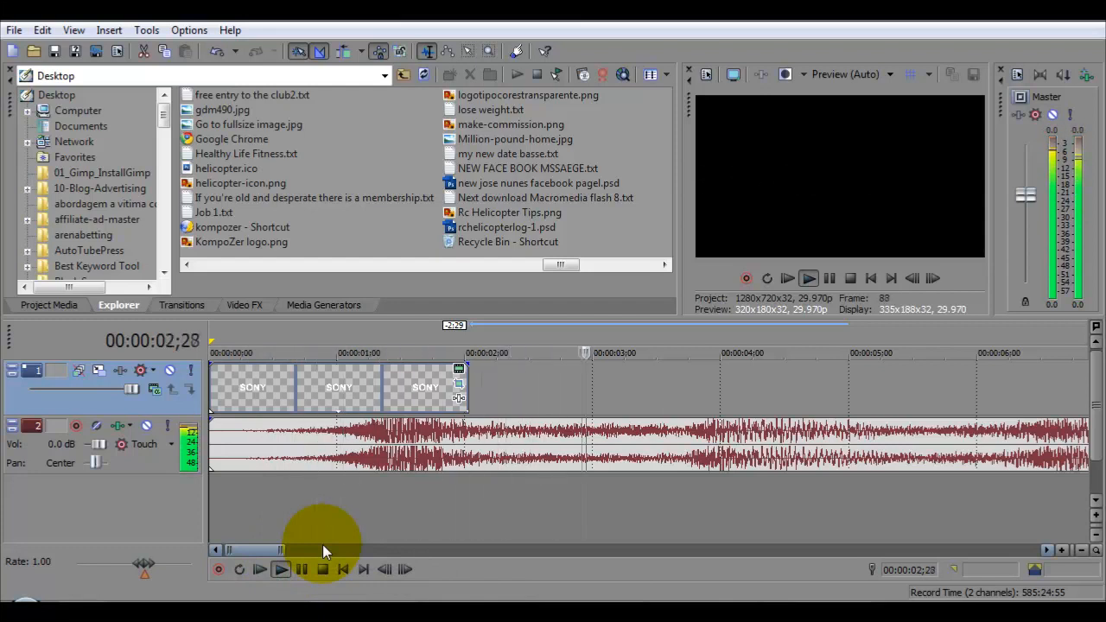
left_click(259, 568)
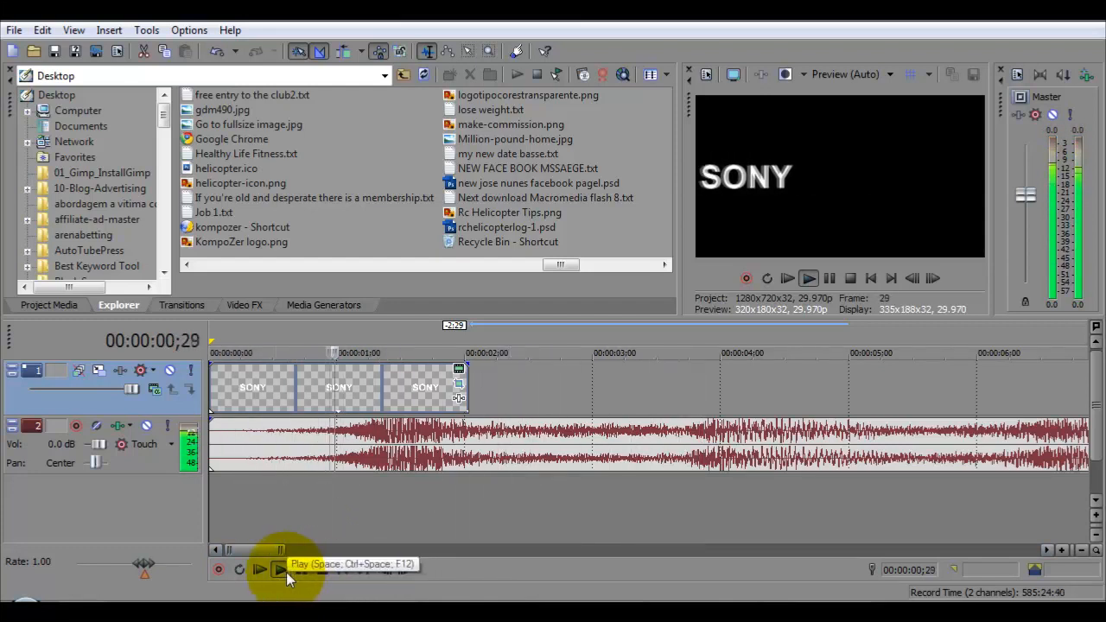
left_click(259, 569)
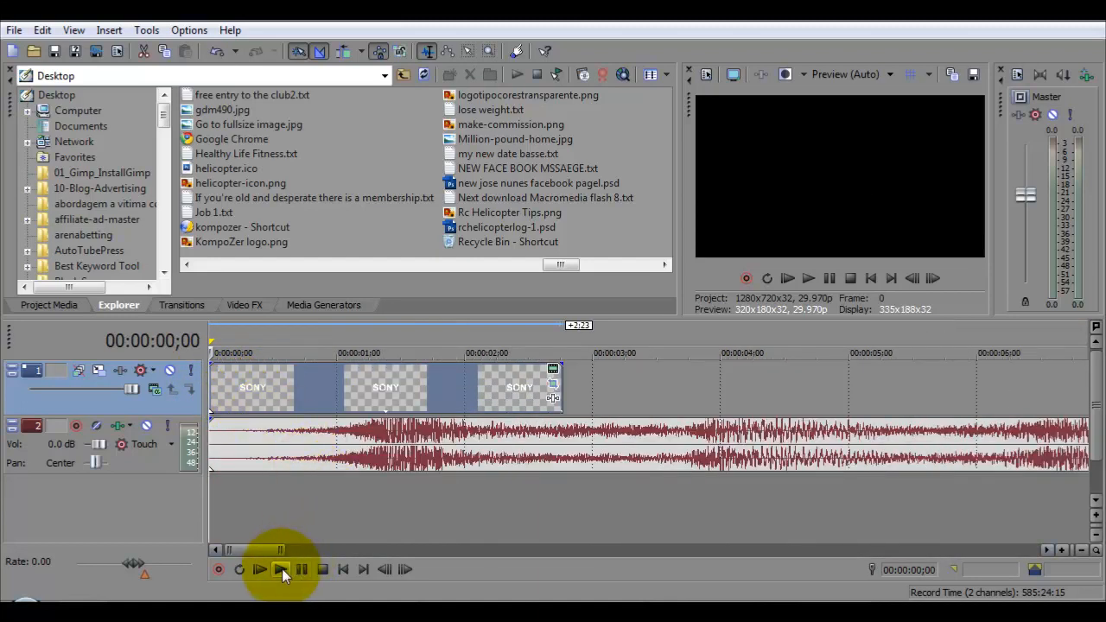
Drag the third SONY event's edge left to remove it, then preview the remaining two
left_click(259, 568)
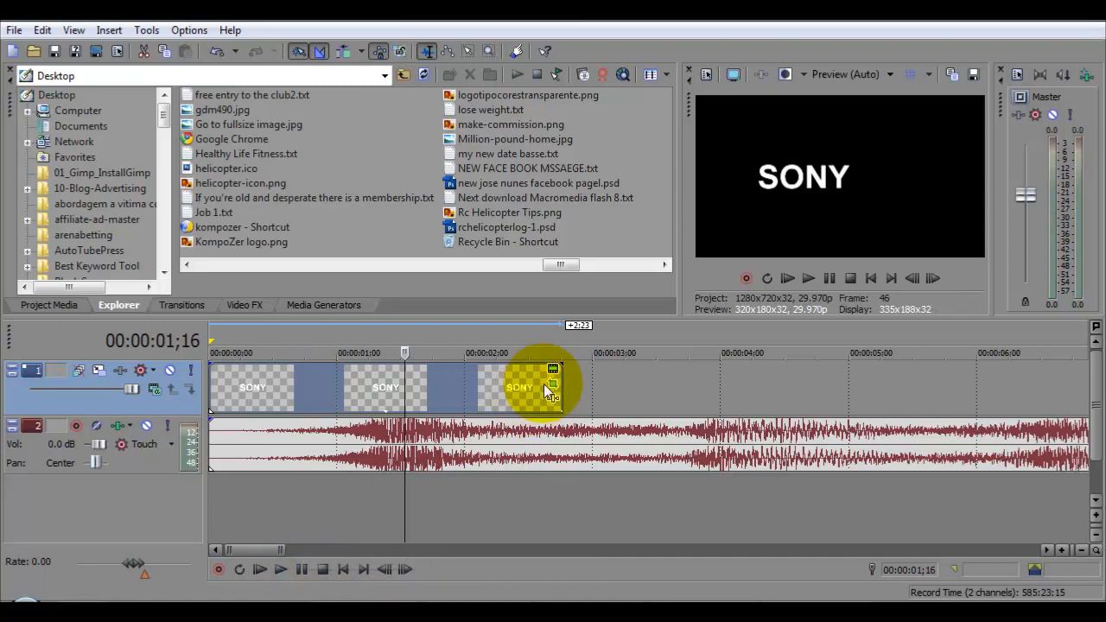
left_click_drag(549, 389, 531, 389)
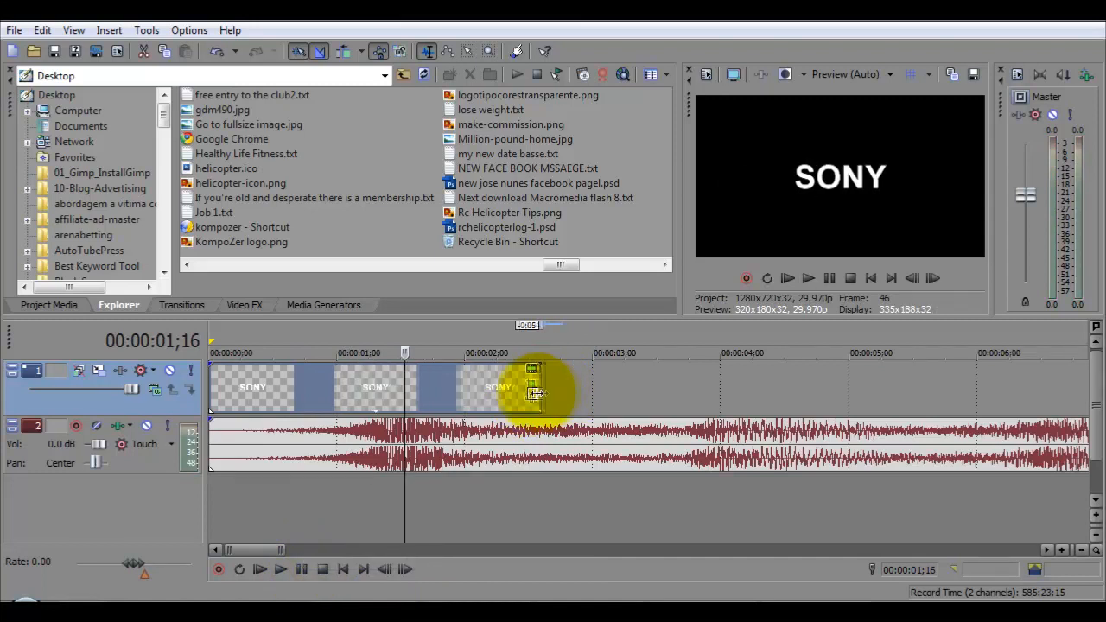
left_click_drag(535, 393, 401, 397)
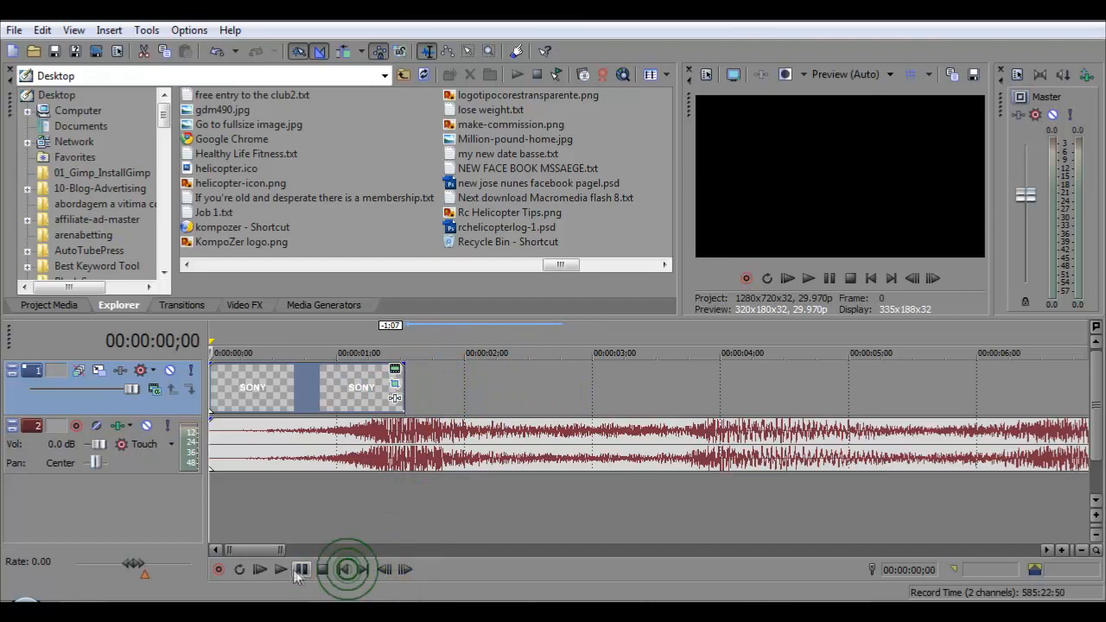
left_click(260, 568)
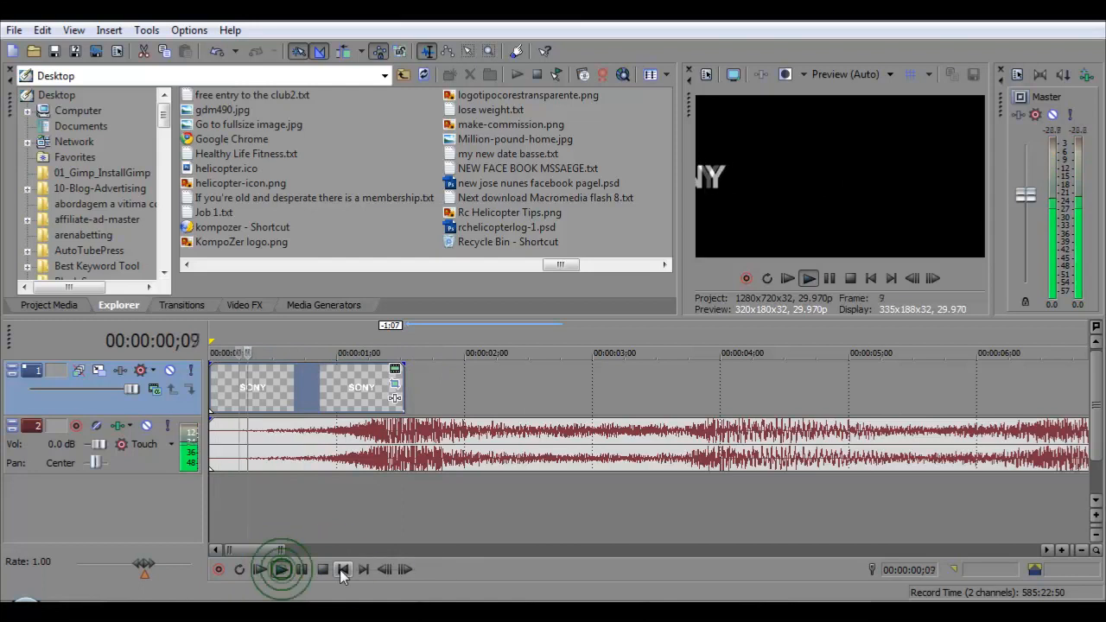
left_click(322, 568)
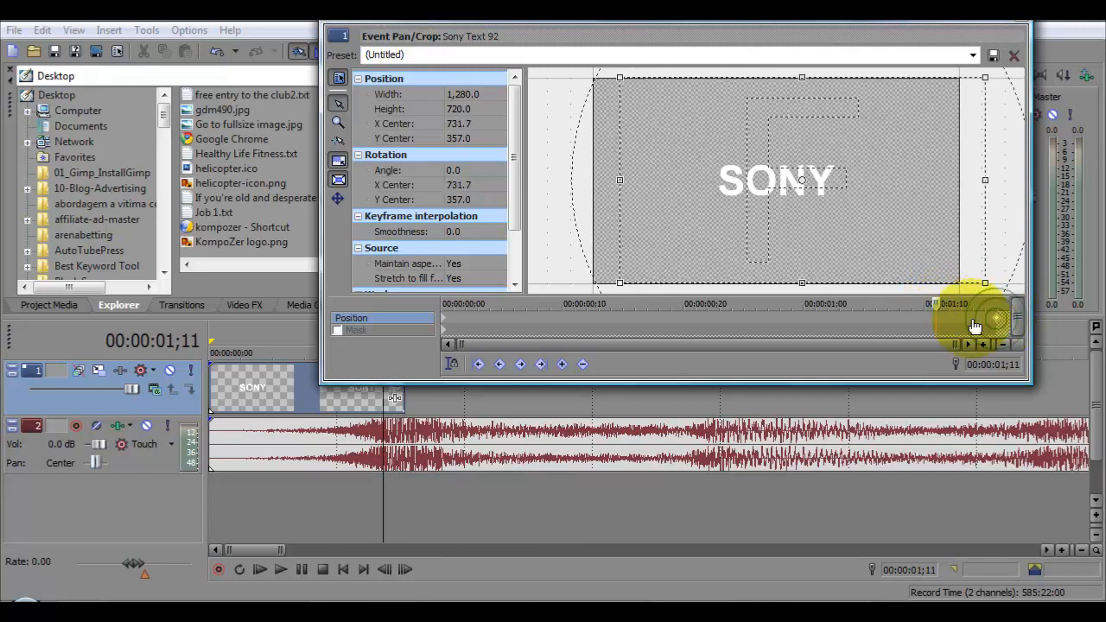
Close Event Pan/Crop and replay the two-event SONY slide-in from the start
left_click_drag(976, 327, 937, 322)
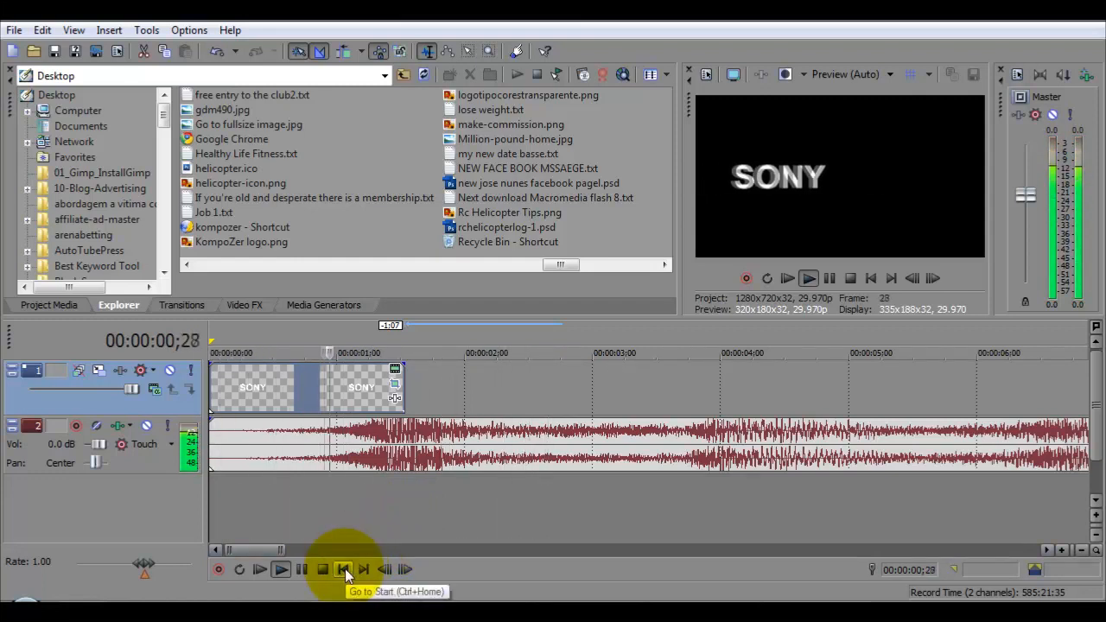
left_click(281, 568)
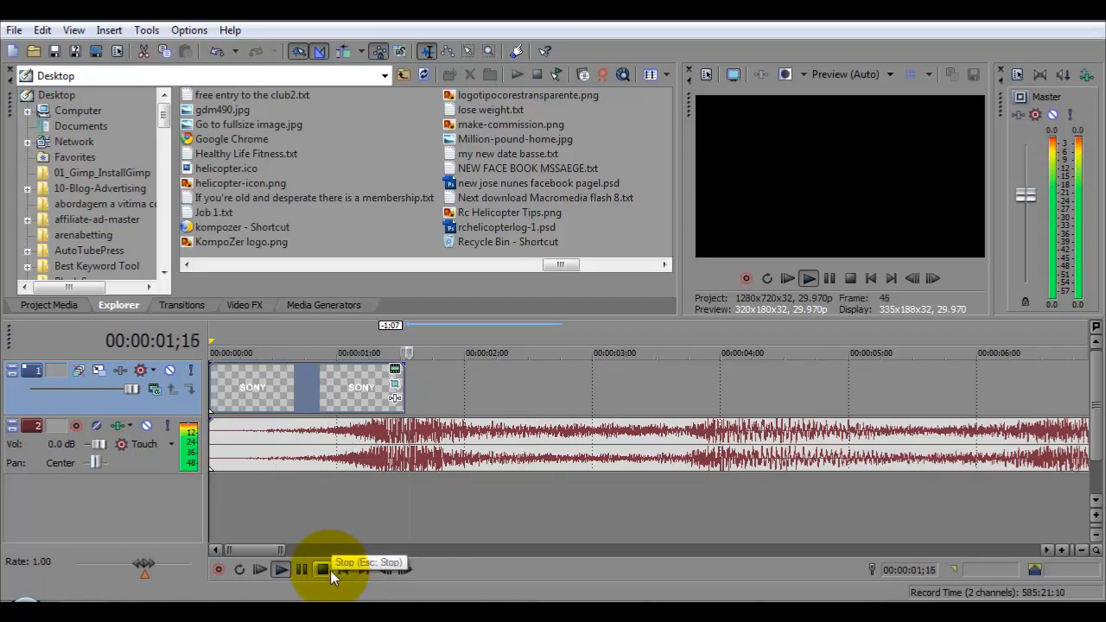
left_click(321, 568)
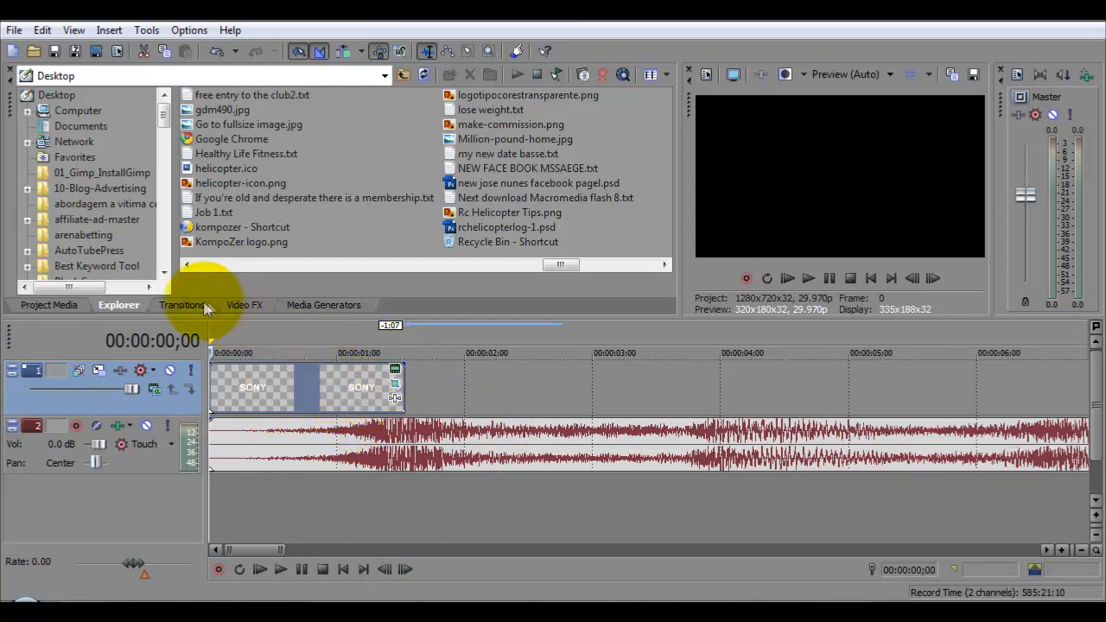
Pick Gaussian Blur from the Video FX list for the SONY event
left_click(245, 304)
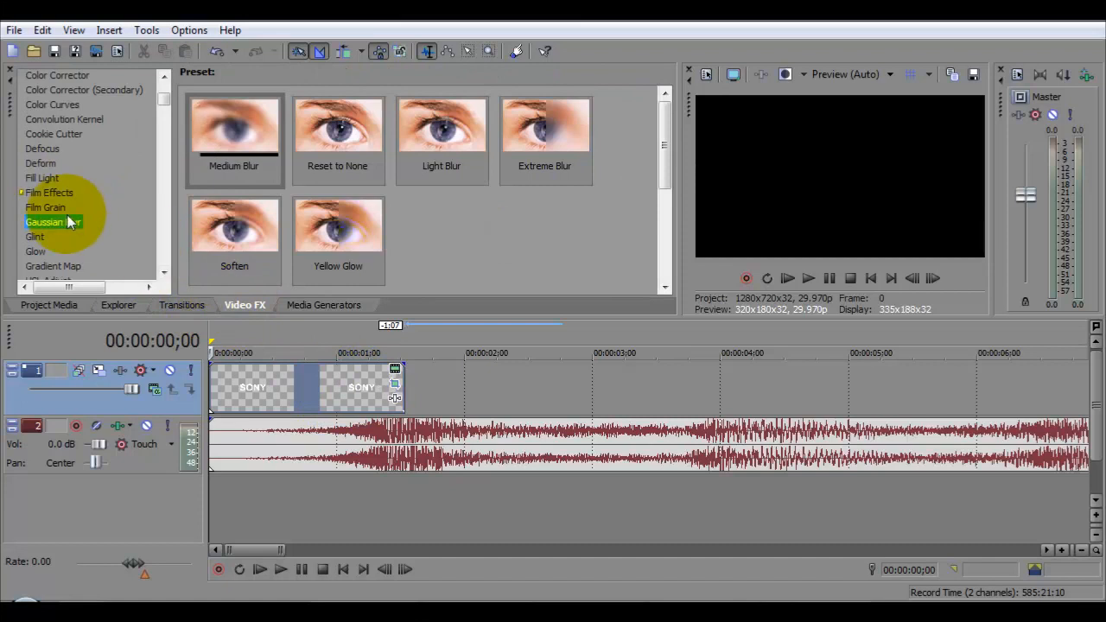
mouse_move(100, 227)
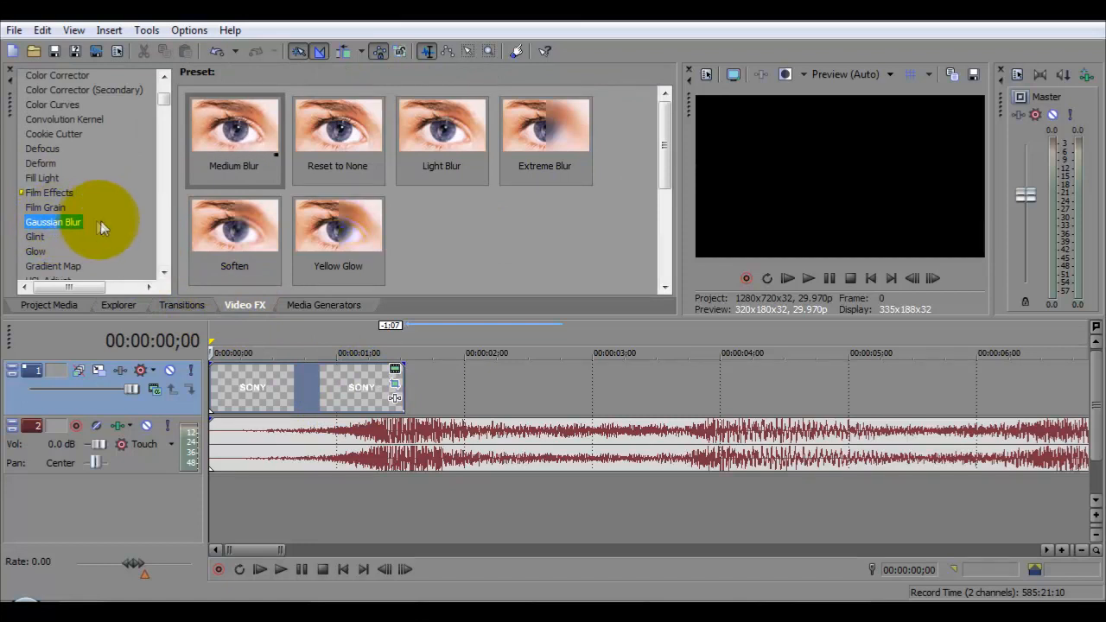
left_click(441, 129)
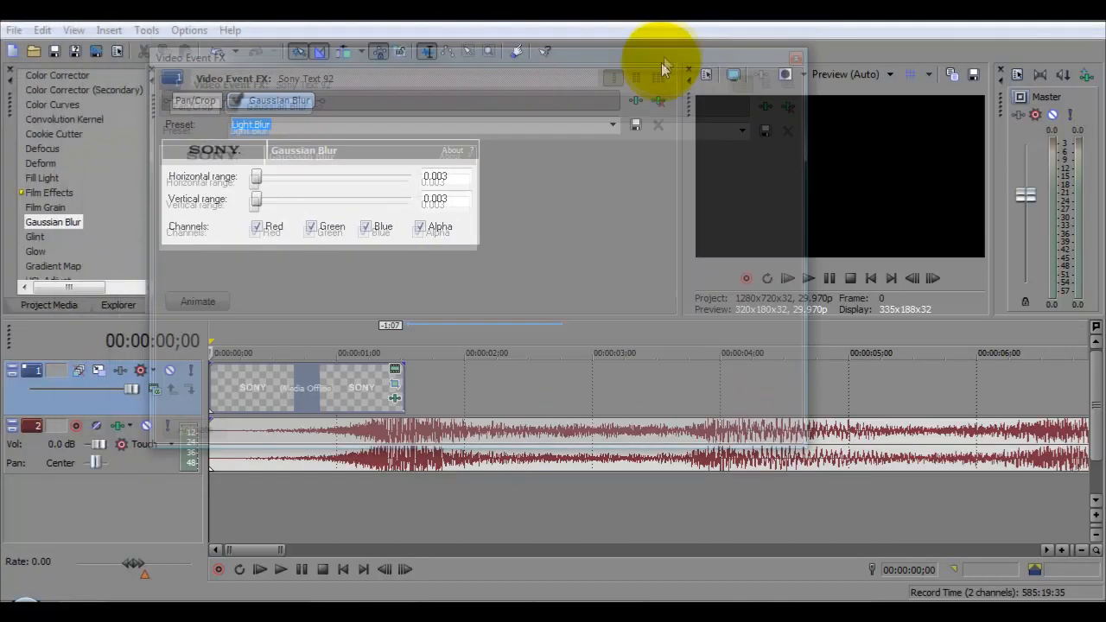
Show the blur's Animate keyframe timeline and place the edit point at frame 0
left_click_drag(665, 67, 562, 26)
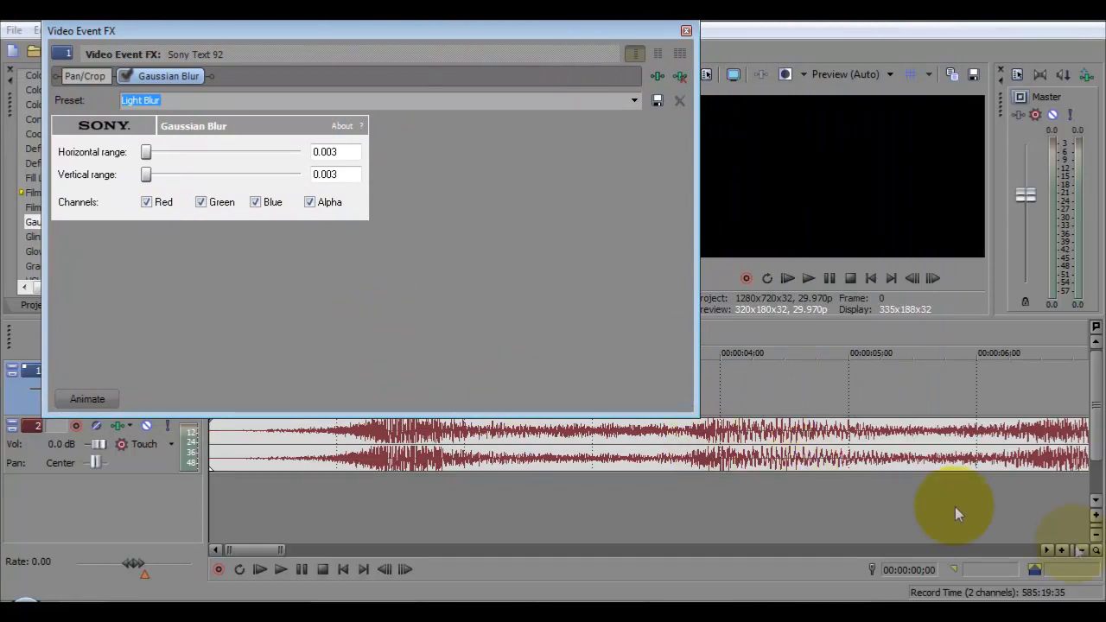
left_click(86, 398)
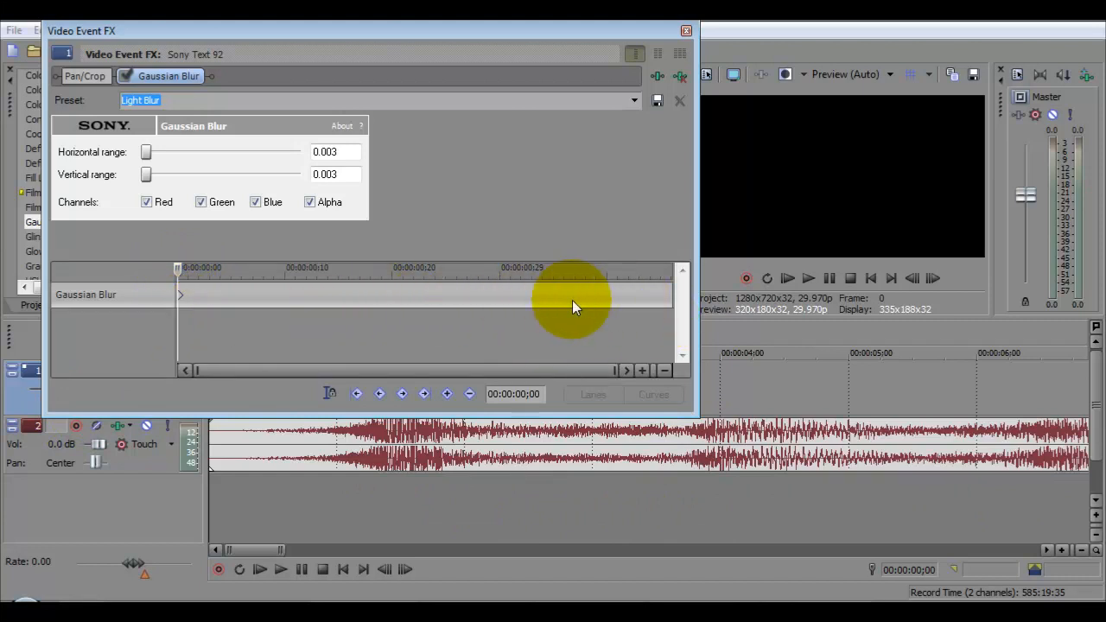
mouse_move(181, 300)
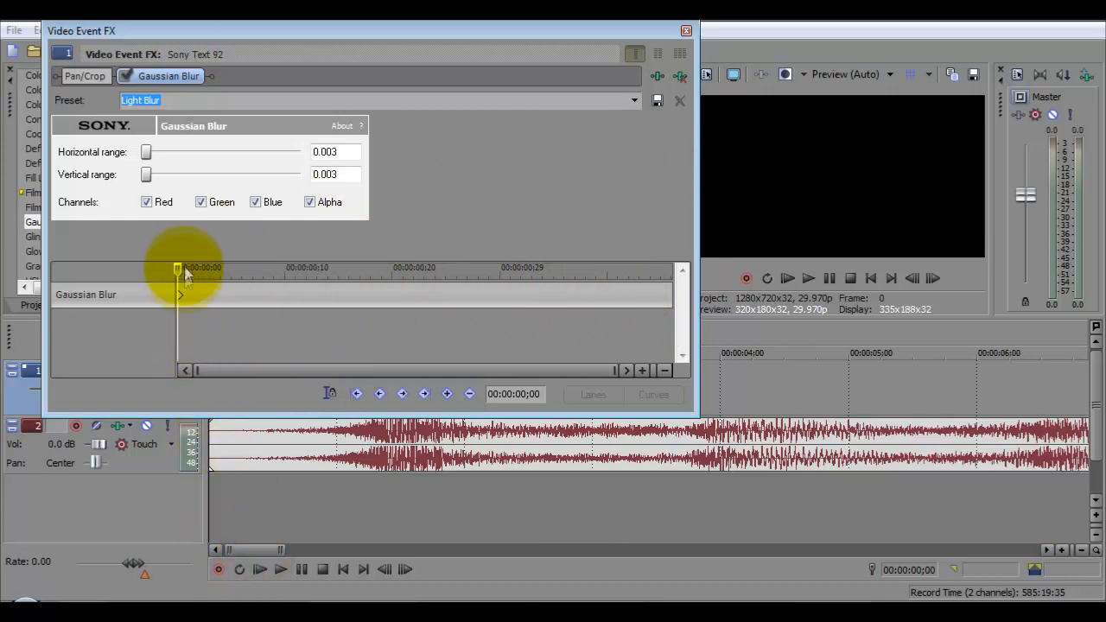
left_click_drag(178, 268, 133, 268)
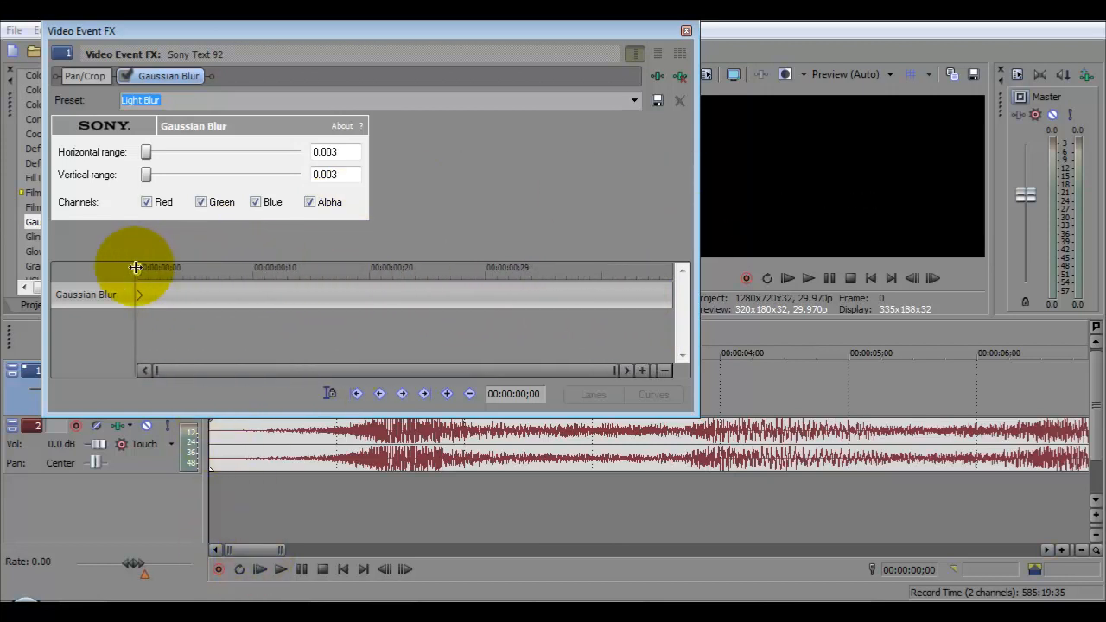
left_click_drag(135, 268, 526, 268)
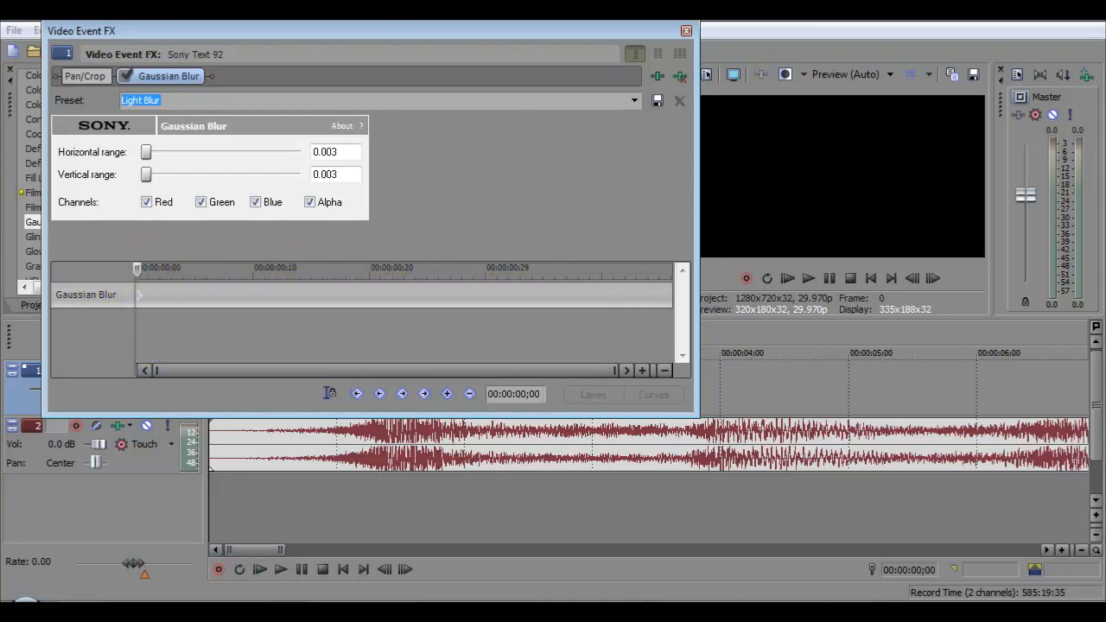
mouse_move(287, 492)
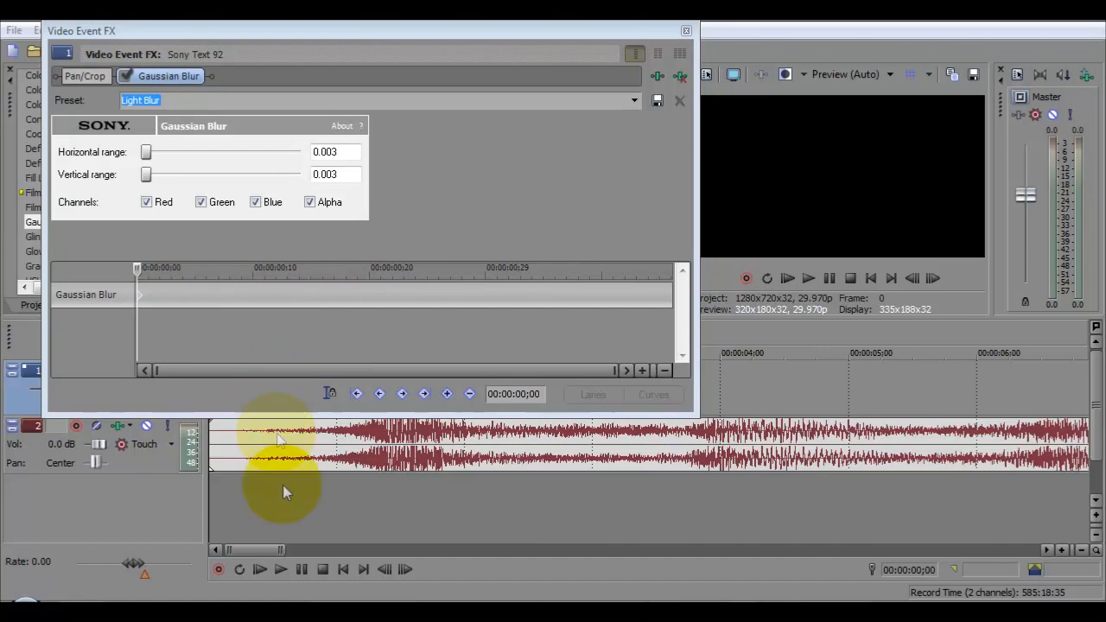
left_click(280, 568)
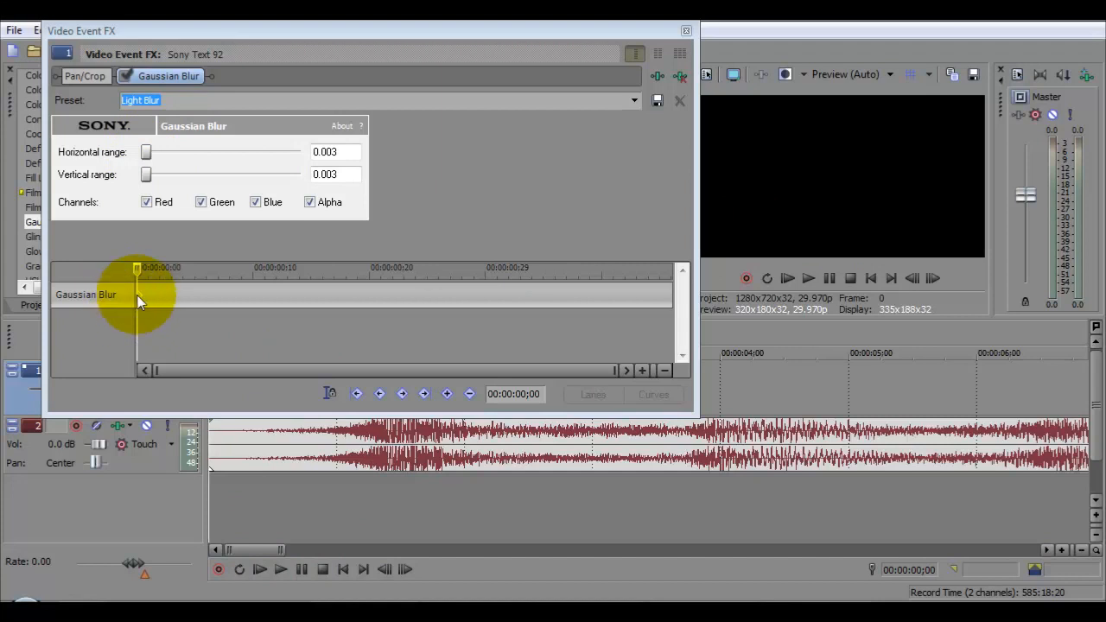
Set Horizontal range to 1.000 at frame 0 and preview the blur
left_click_drag(146, 152, 263, 152)
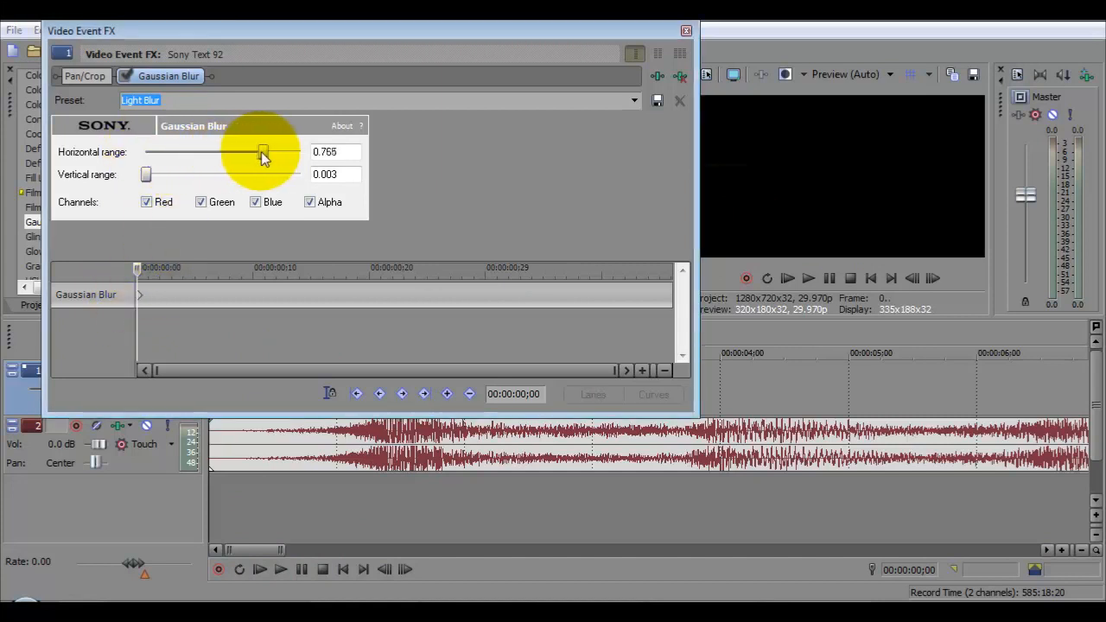
left_click_drag(263, 153, 299, 152)
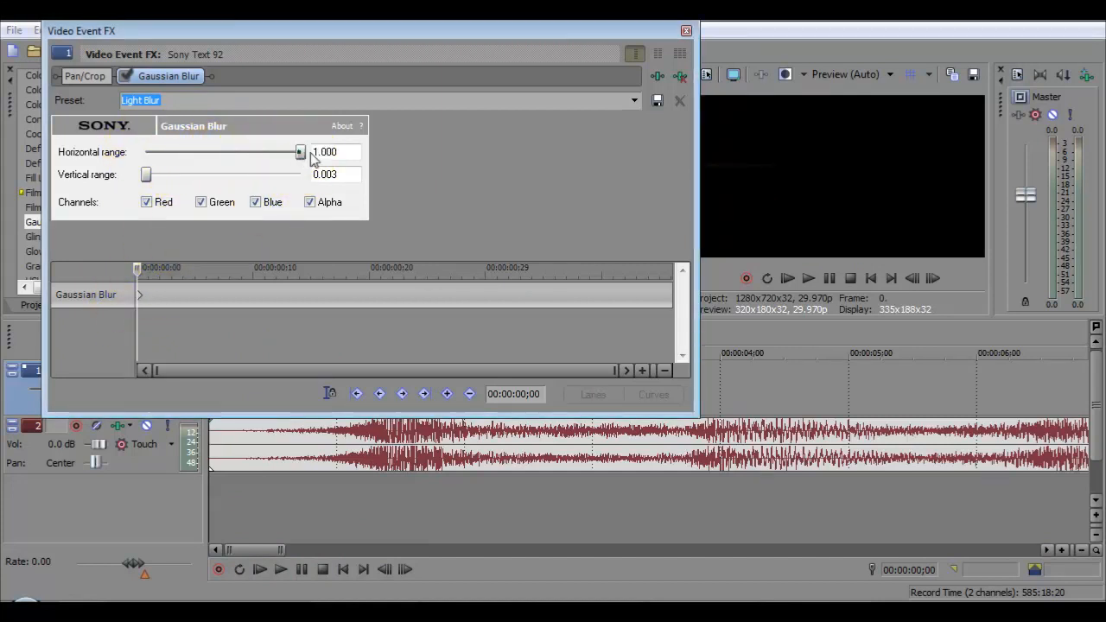
mouse_move(259, 568)
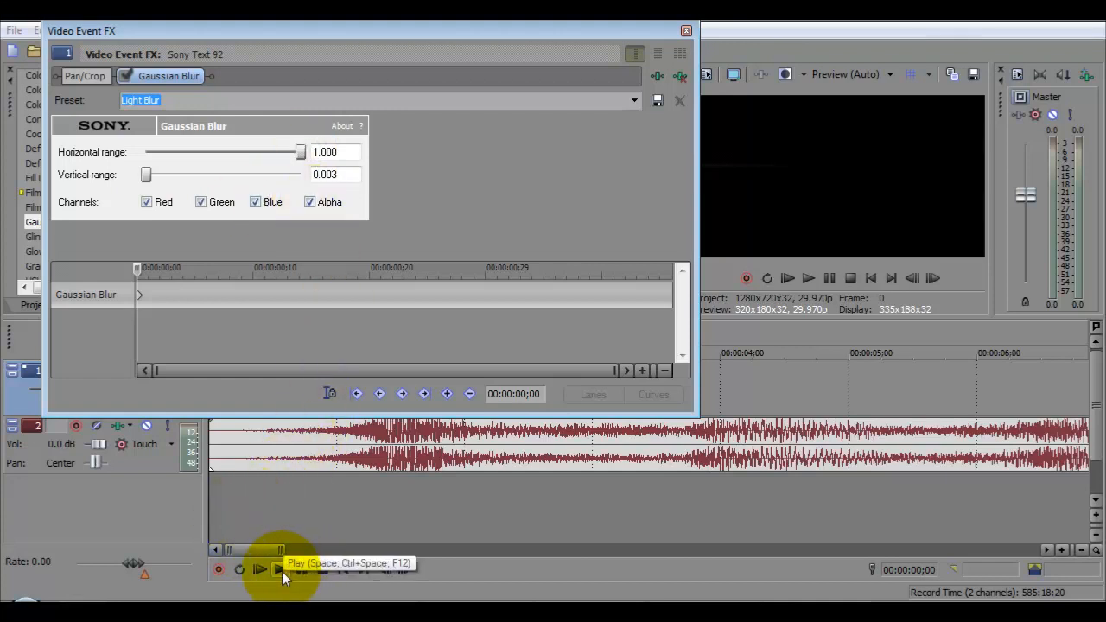
left_click(259, 568)
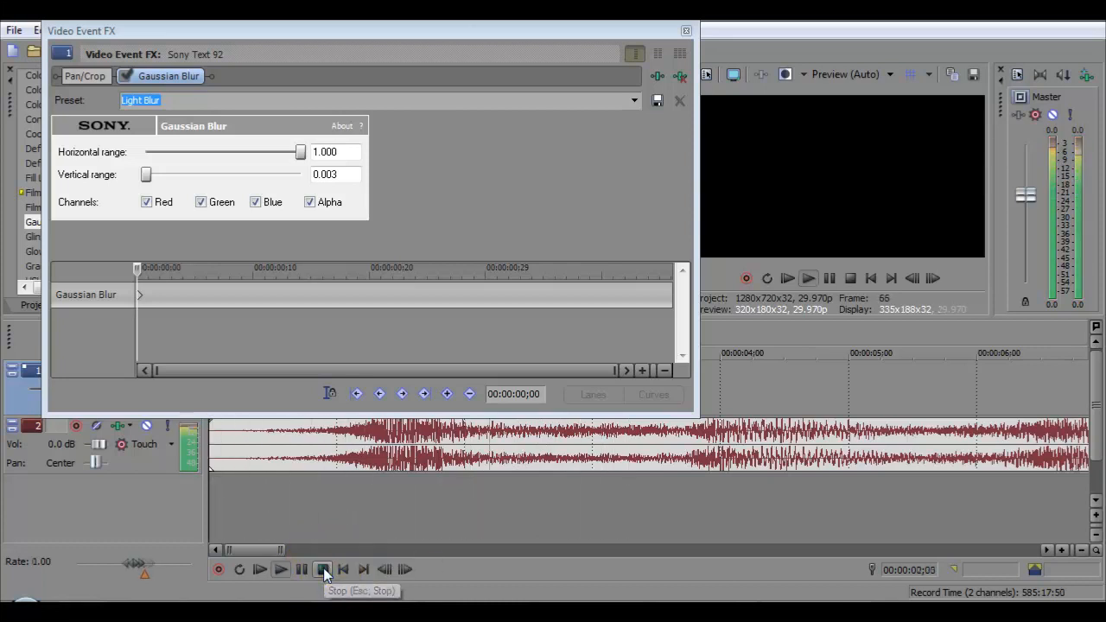
left_click(322, 568)
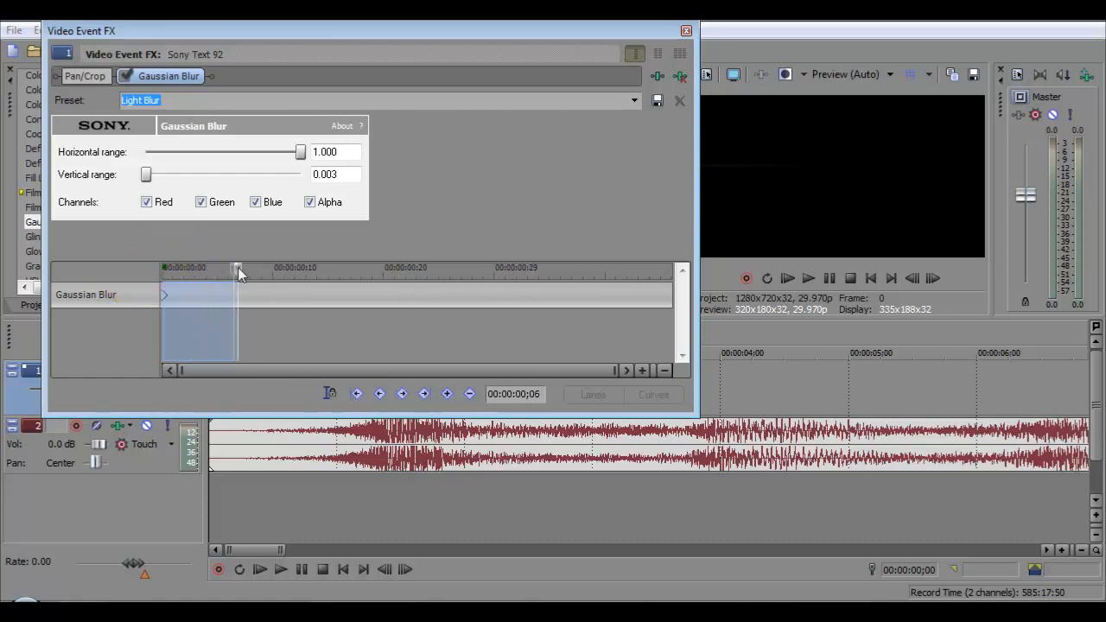
Set Horizontal range to 0.000 at 00:00:01;14 and preview the blur animation
left_click_drag(241, 272, 667, 272)
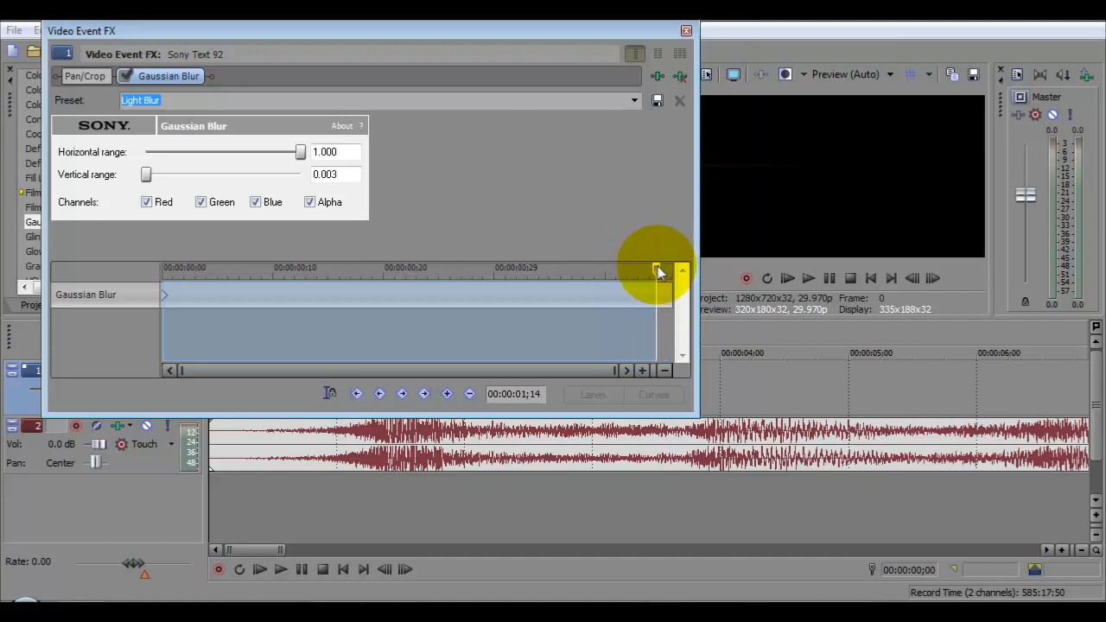
left_click_drag(300, 151, 165, 151)
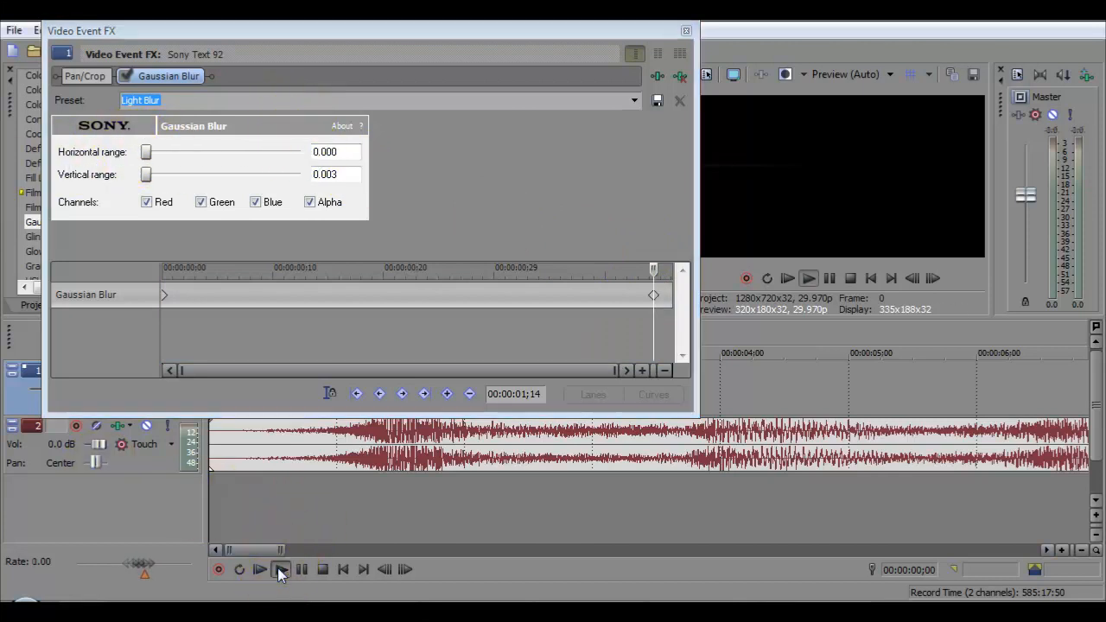
left_click(280, 569)
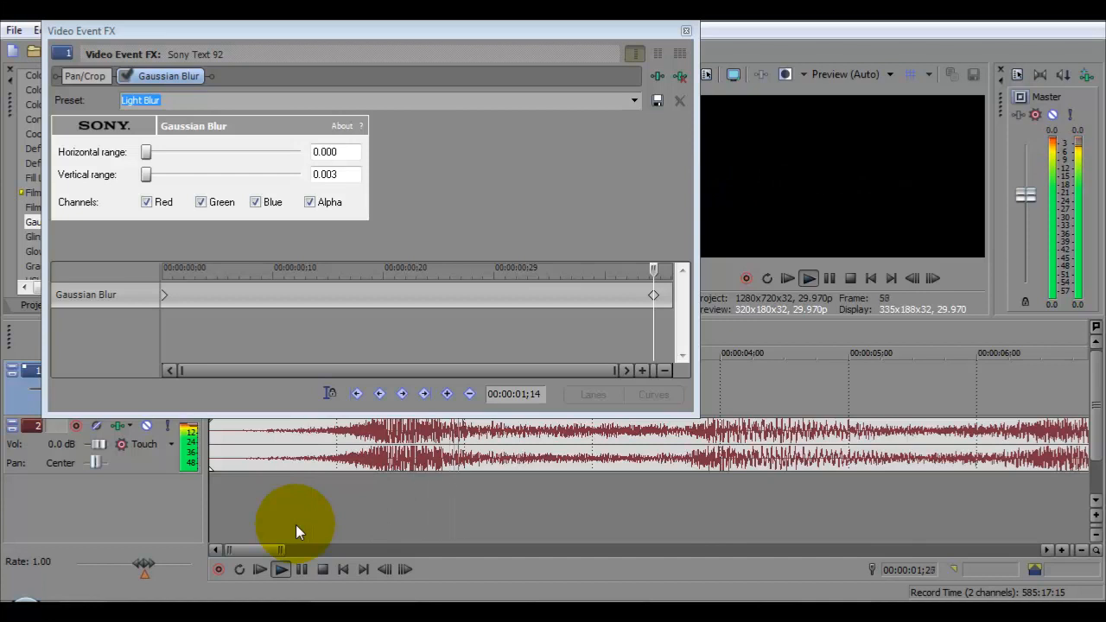
left_click(280, 568)
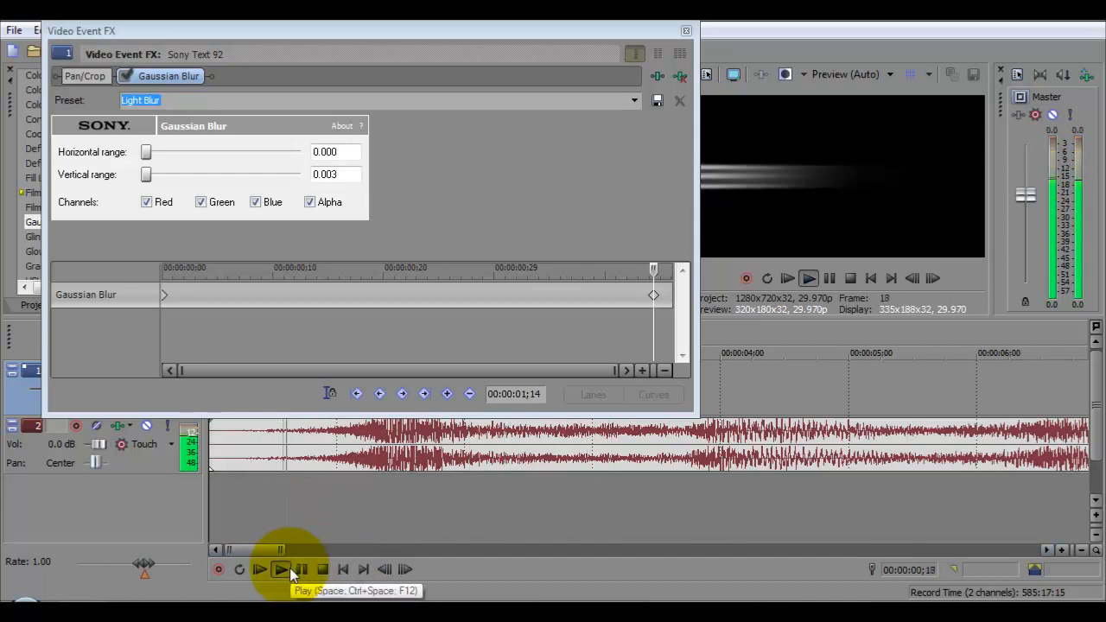
left_click(260, 568)
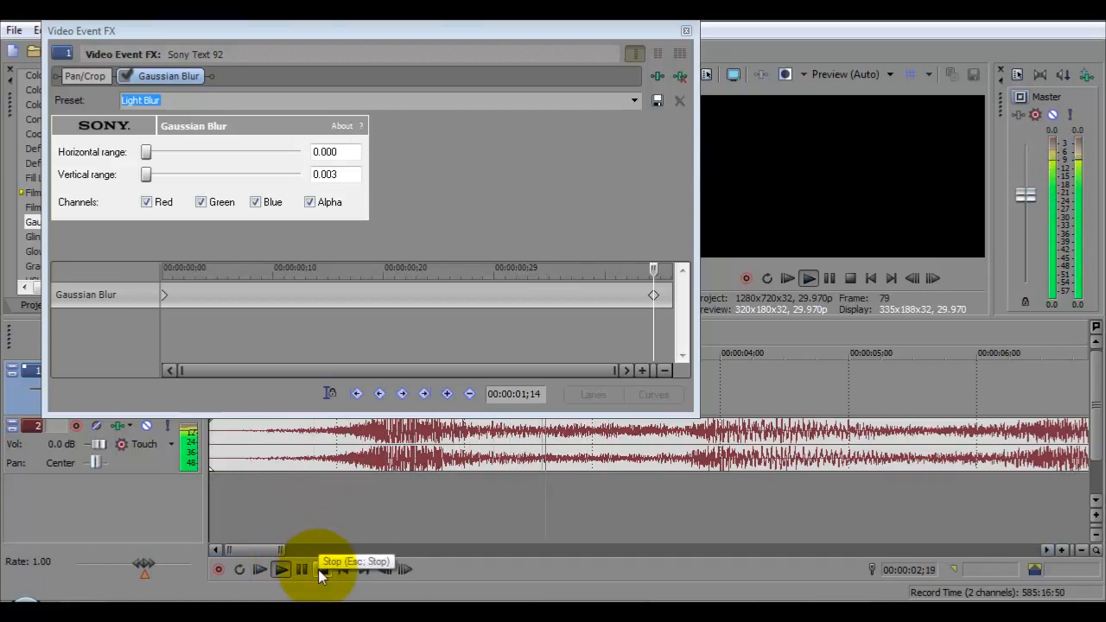
left_click(321, 569)
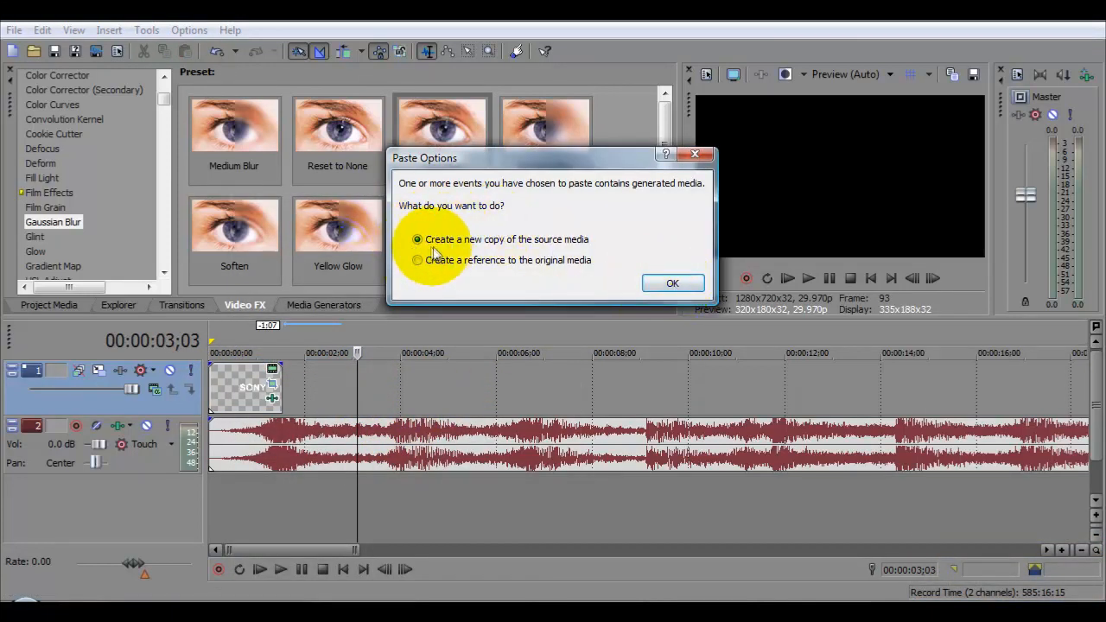
Paste a new copy of the SONY text event near 2 seconds and preview playback
left_click(672, 284)
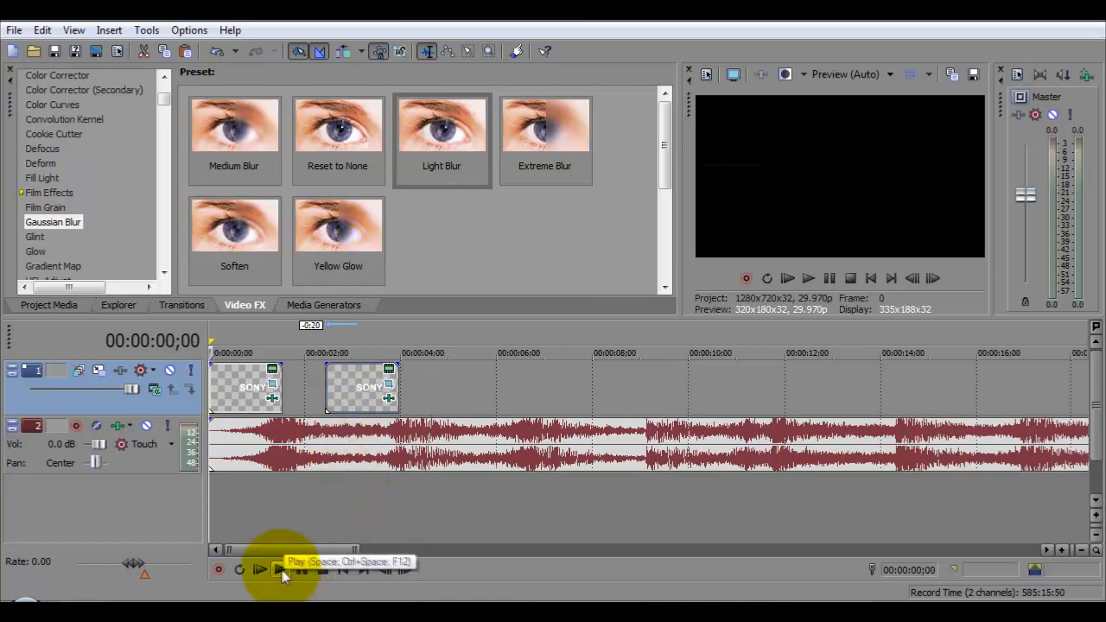
left_click(280, 569)
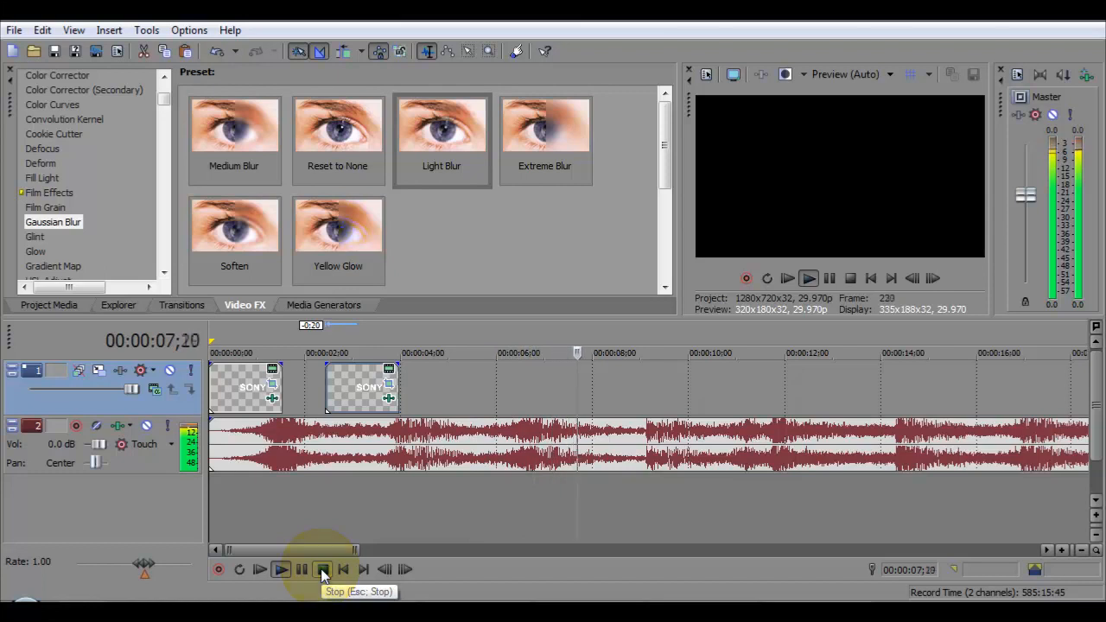
left_click(323, 568)
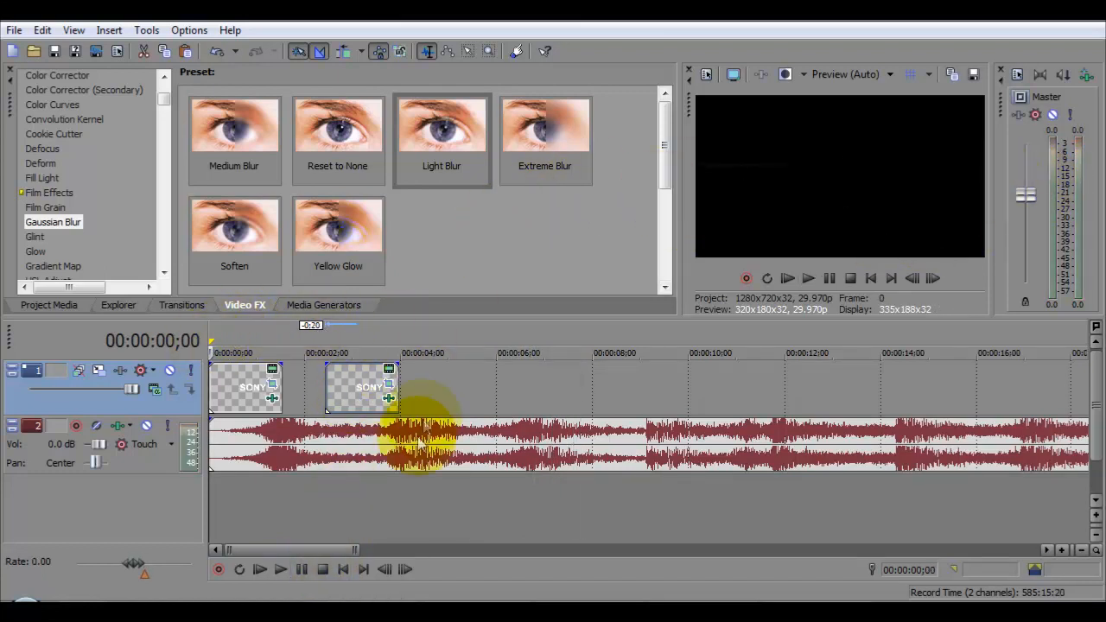
mouse_move(389, 386)
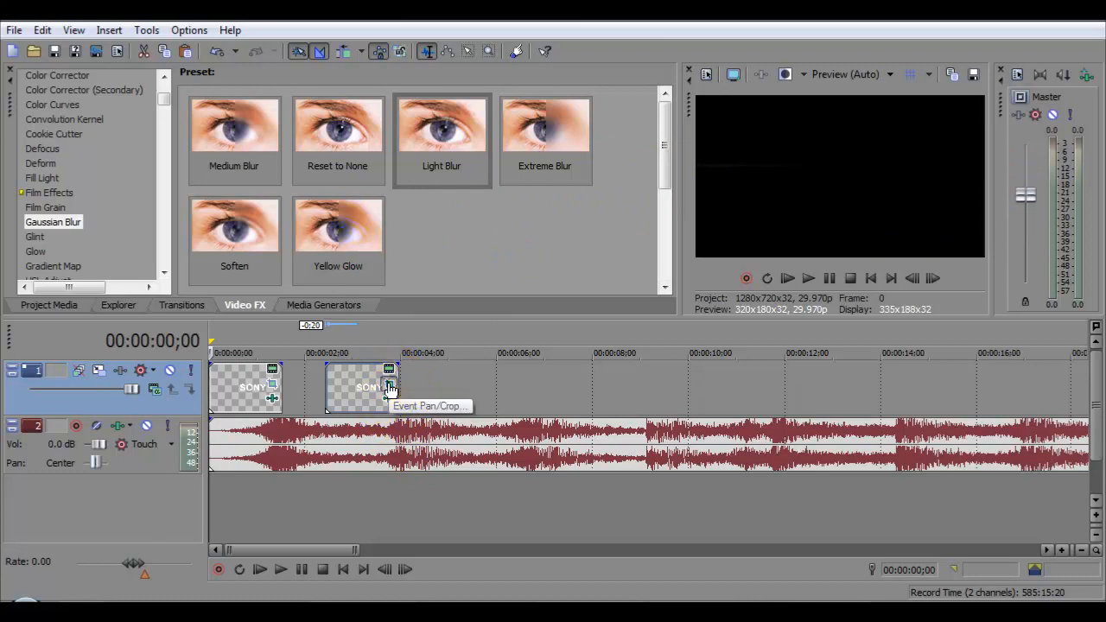
Shift the second event's Pan/Crop X Center from 1483 to about -221, then preview
left_click(389, 387)
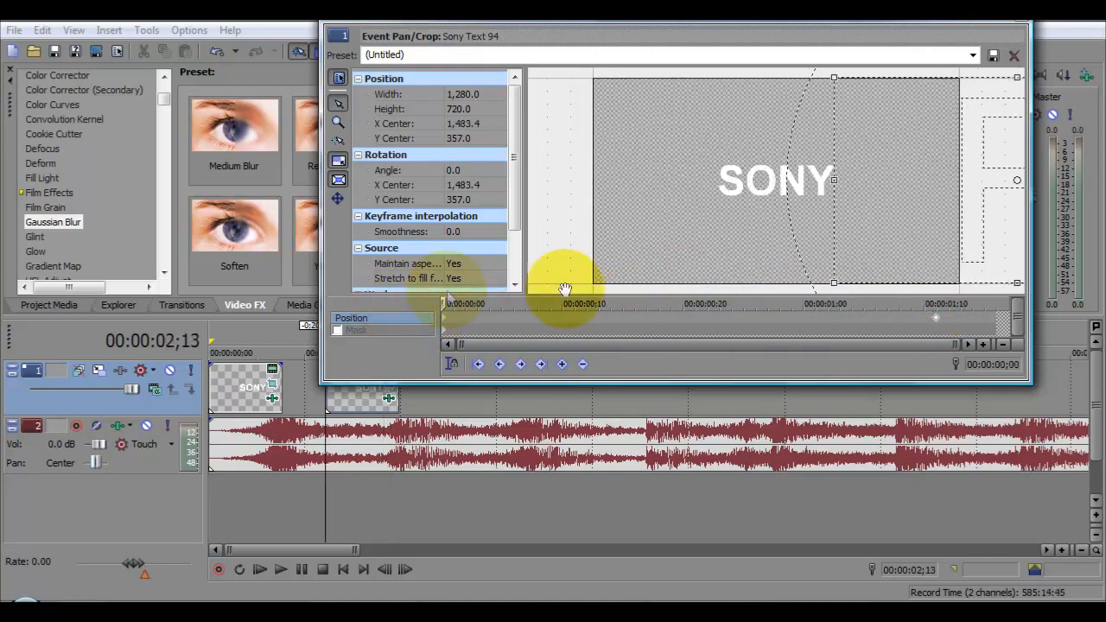
left_click_drag(566, 290, 641, 181)
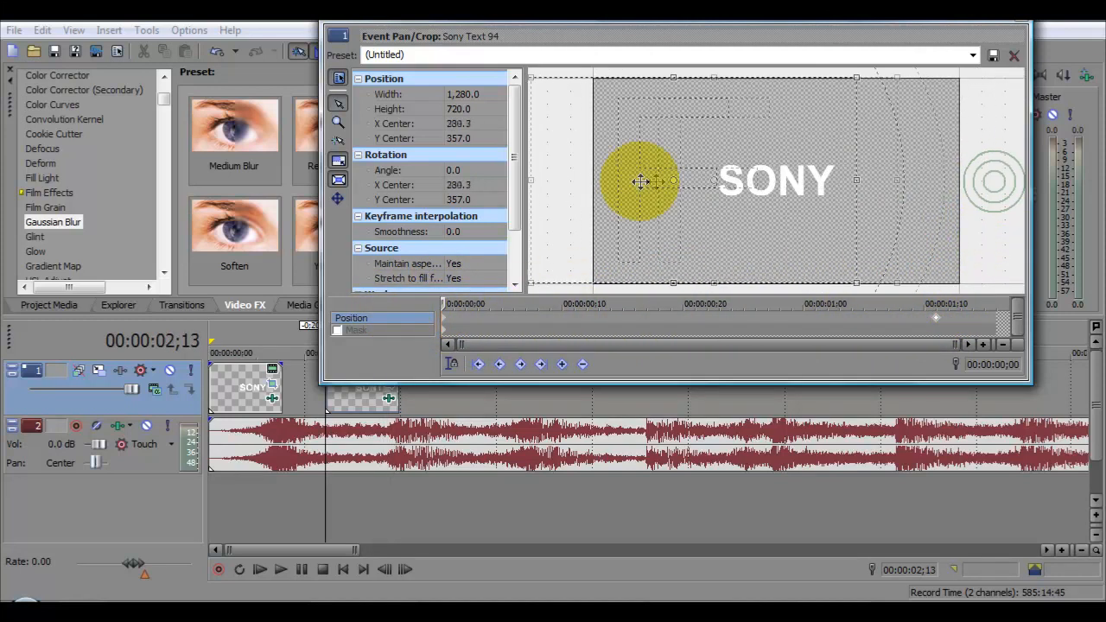
left_click_drag(641, 182, 505, 181)
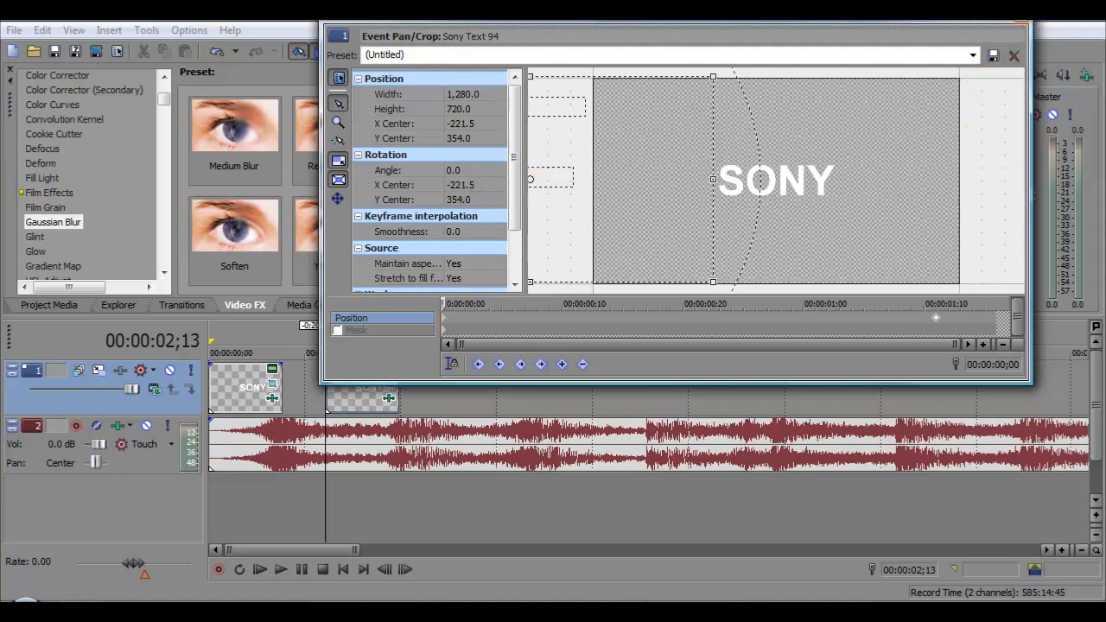
left_click(1012, 54)
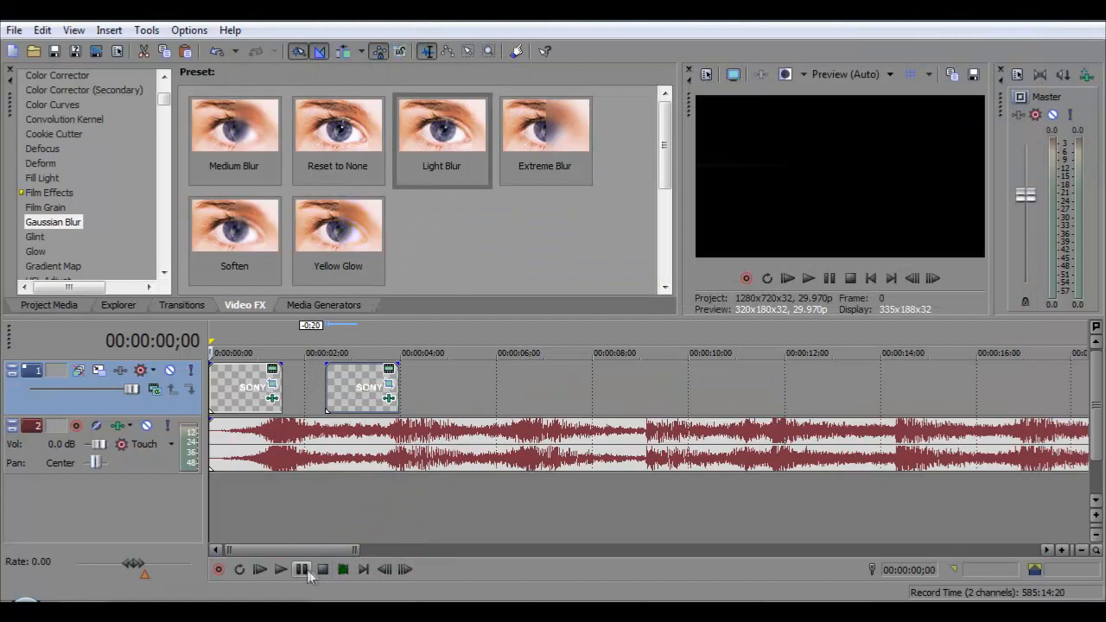
left_click(281, 569)
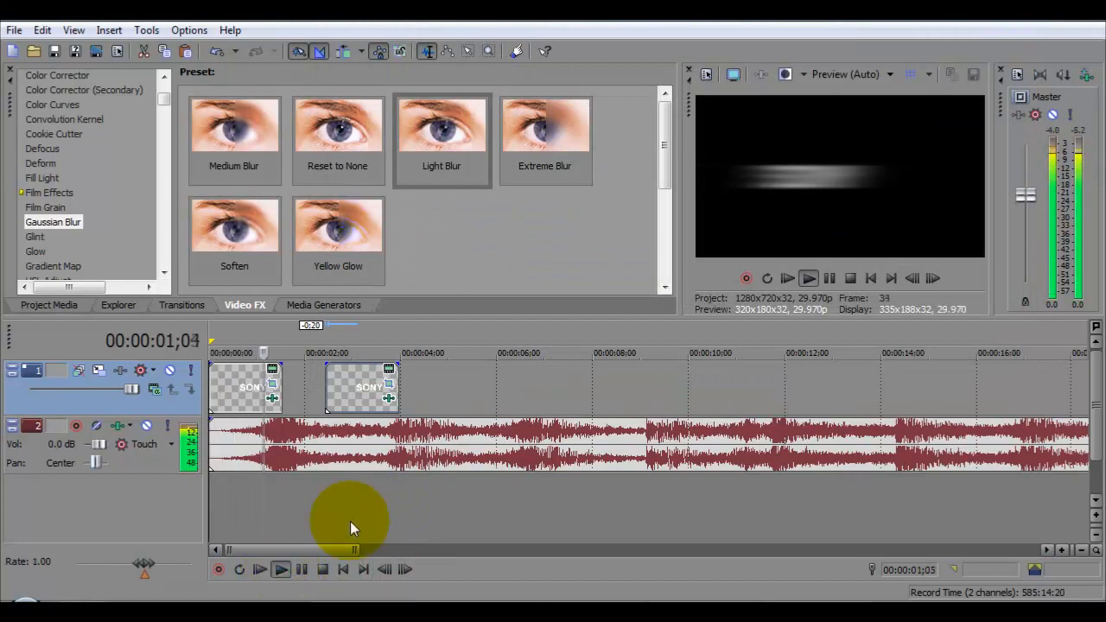
left_click(280, 569)
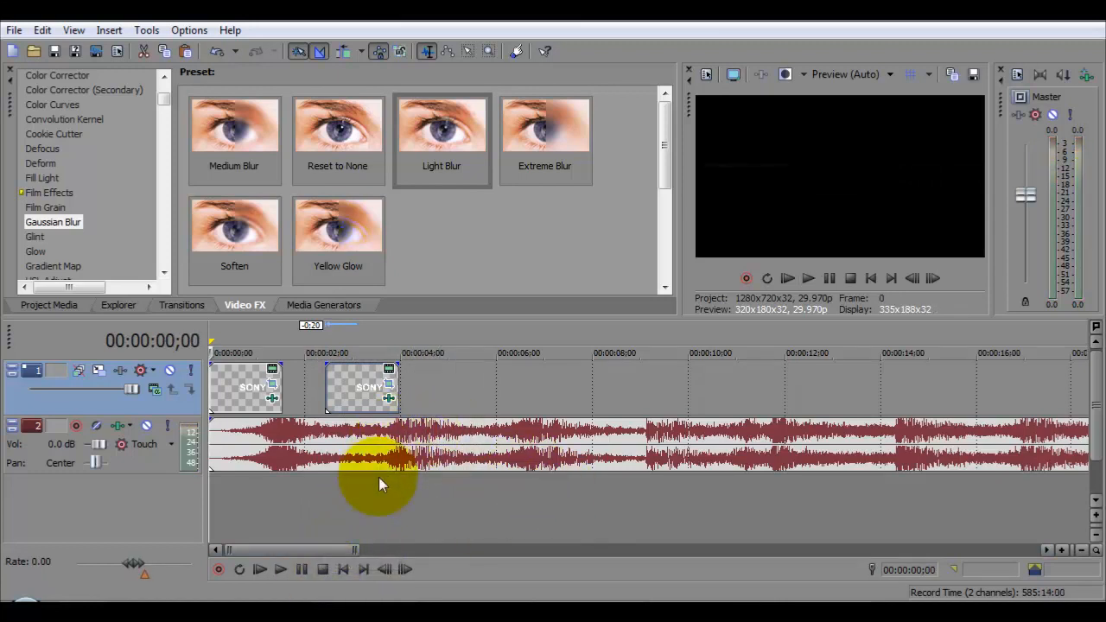
mouse_move(375, 522)
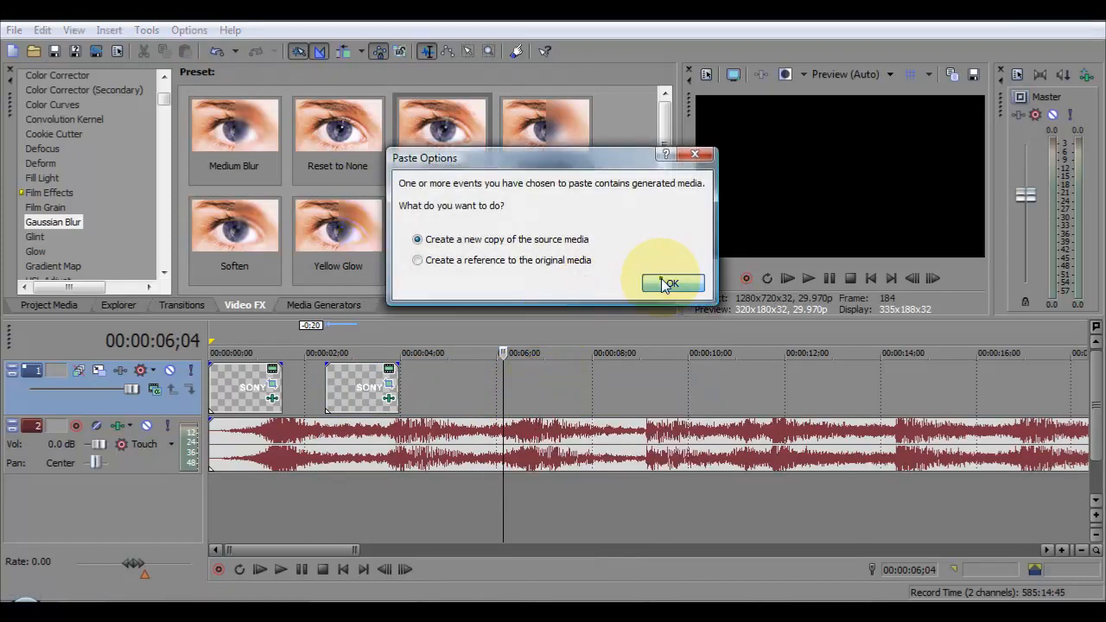
Paste a third SONY event as a new copy, preview, and select it for repositioning
left_click(669, 284)
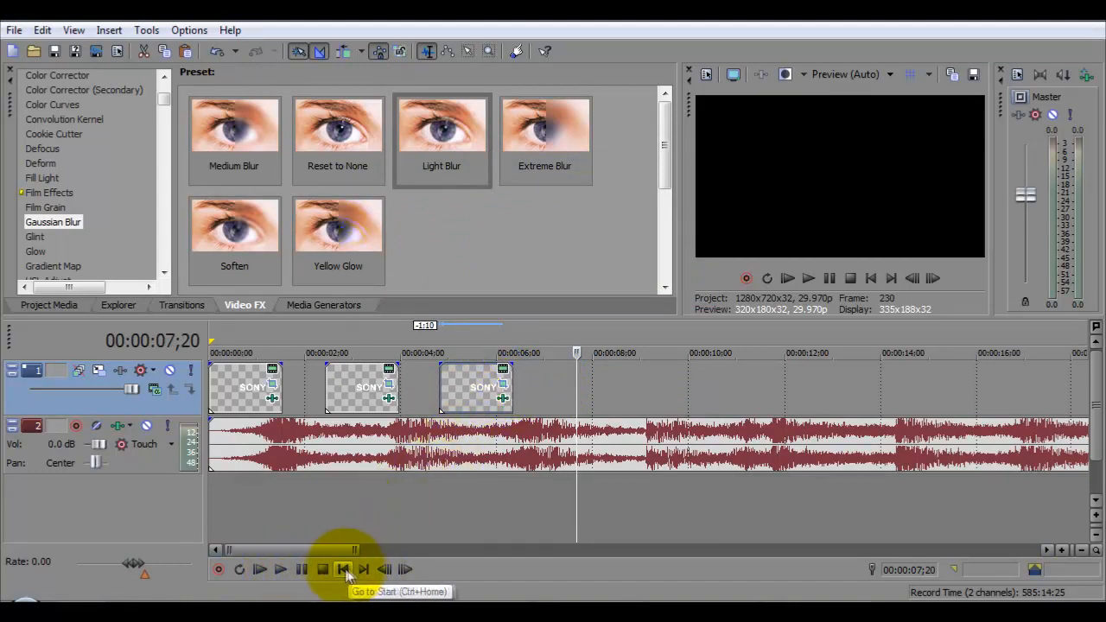
left_click(343, 569)
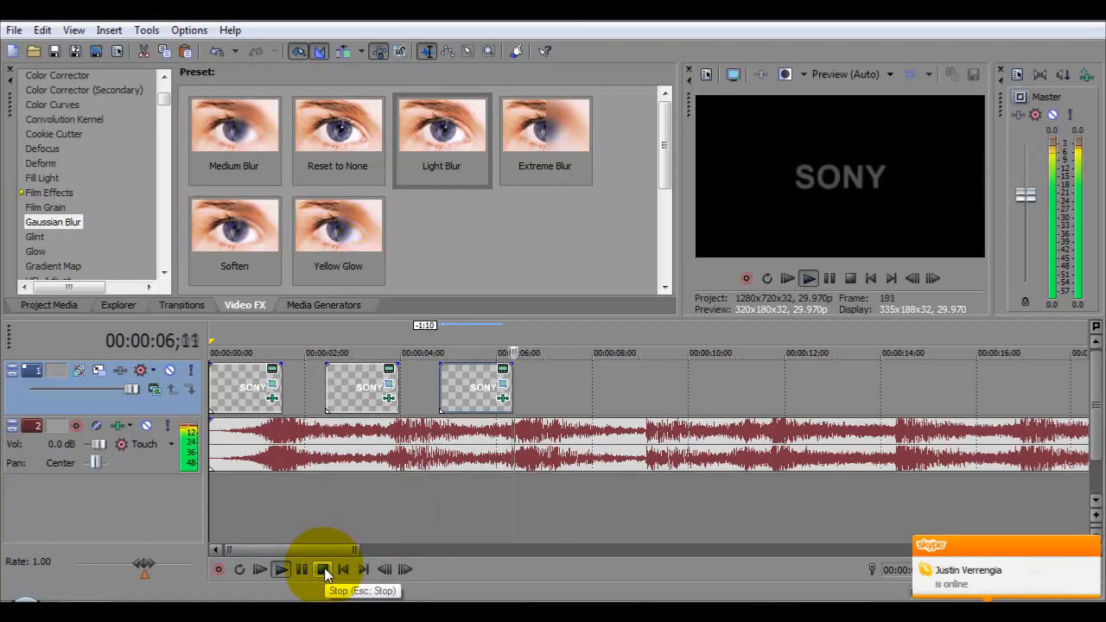
left_click(323, 568)
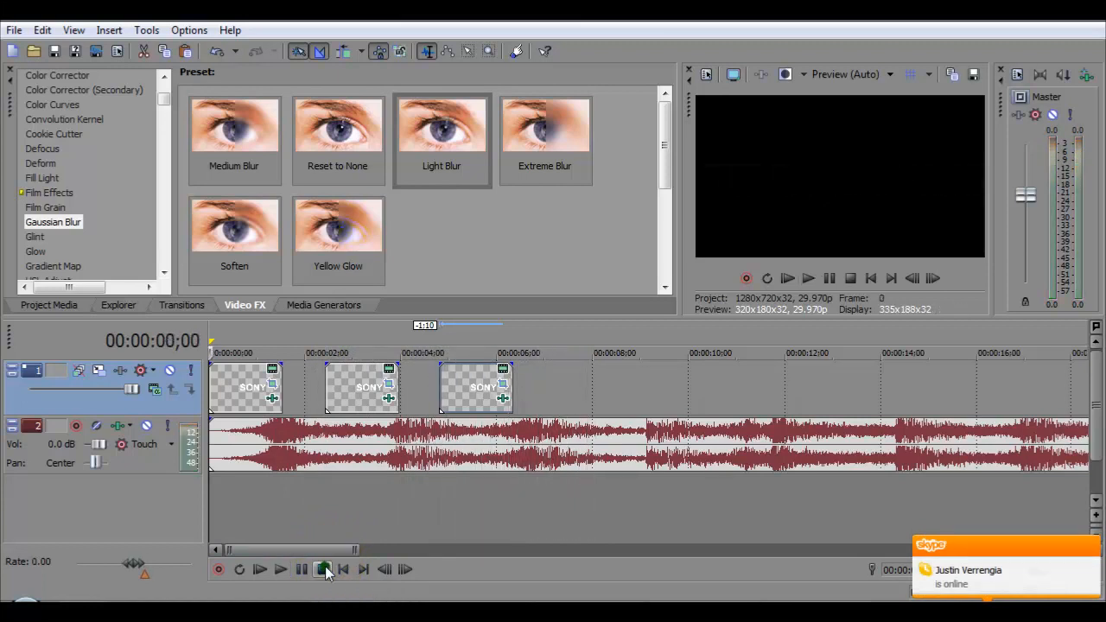
left_click(479, 387)
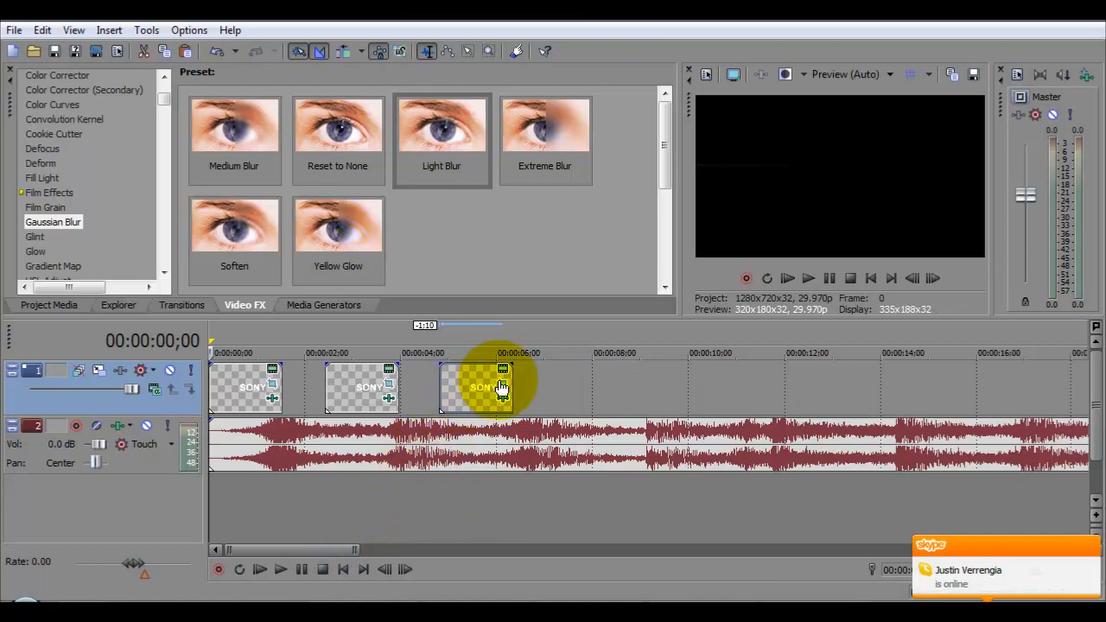
mouse_move(508, 391)
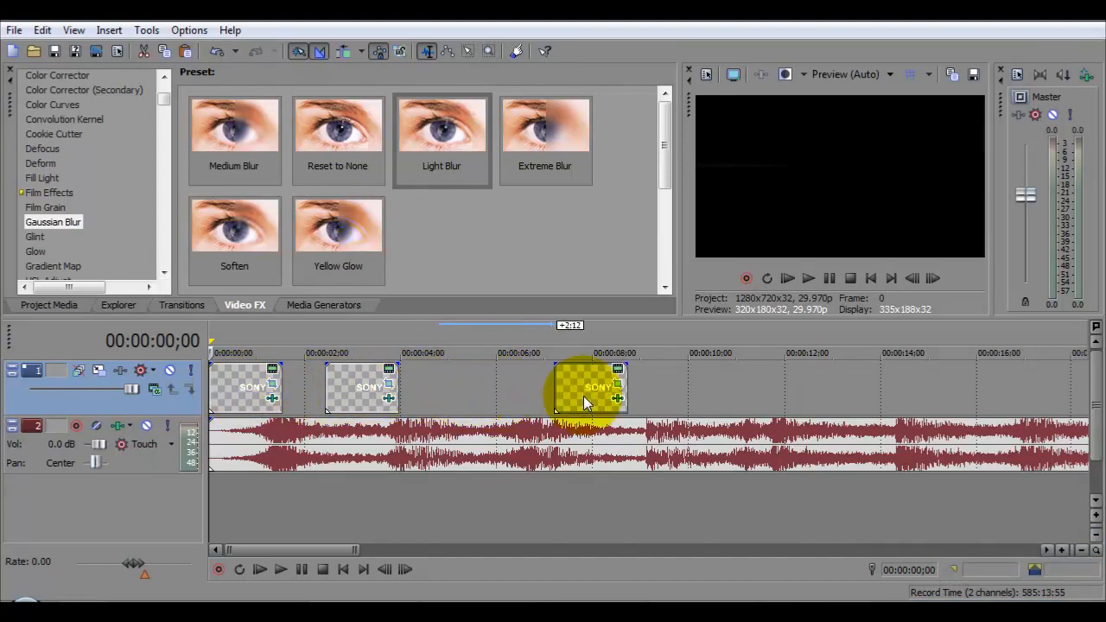
Paste a fourth SONY event copy at the 5-second mark and play the four events
right_click(591, 386)
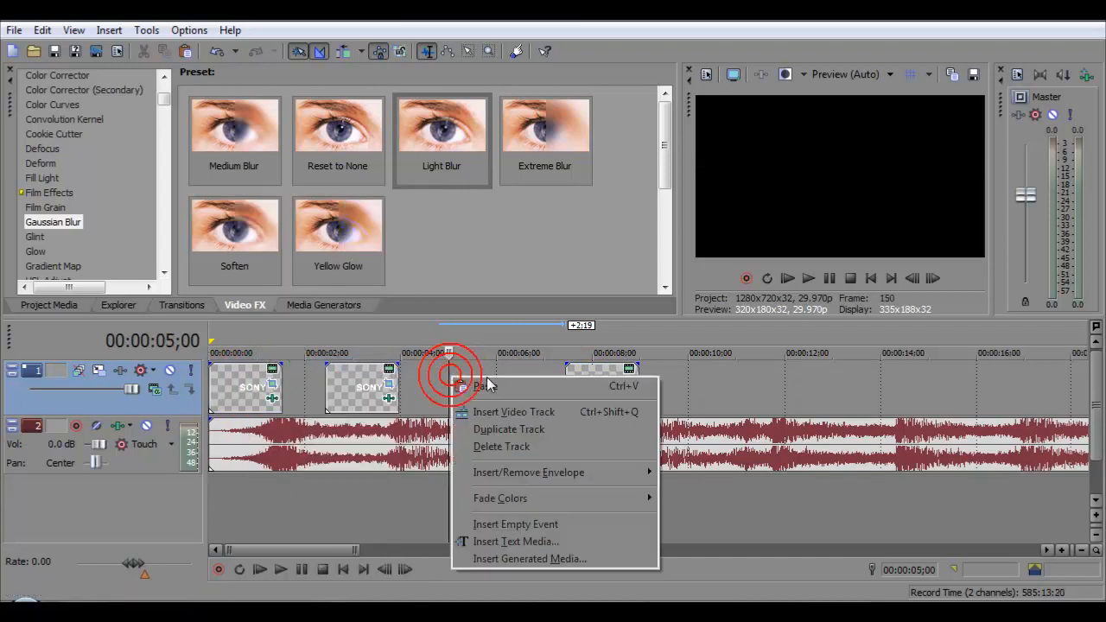
left_click(484, 386)
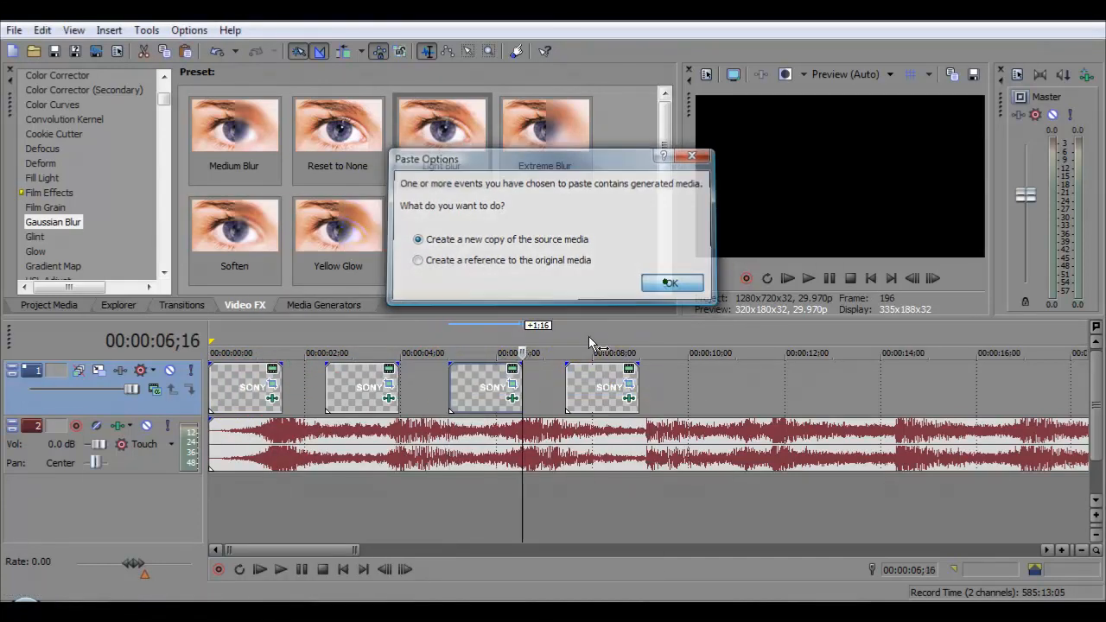
left_click(671, 283)
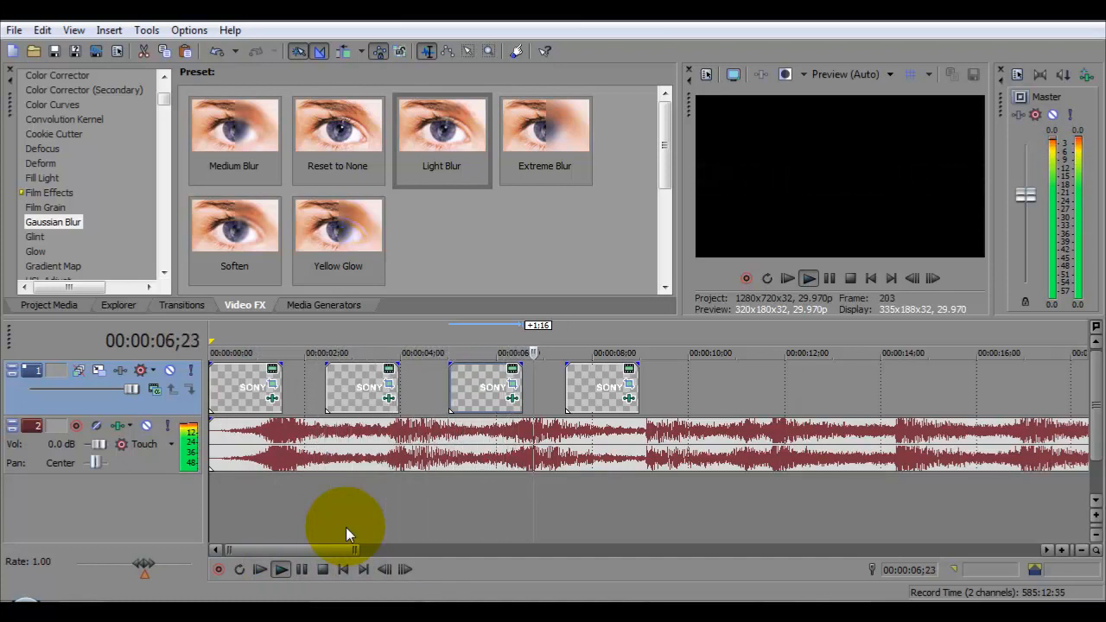
left_click(281, 568)
type("SO")
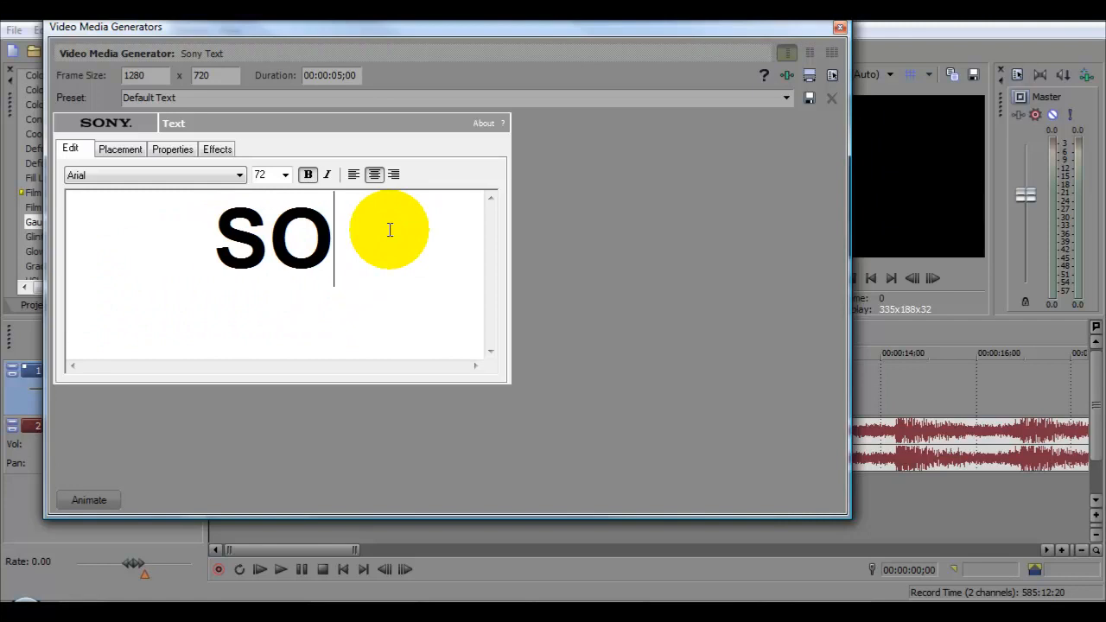
Replace the event's text with TEXT in the media generator, after first typing VEGAS, then close it
type("VE")
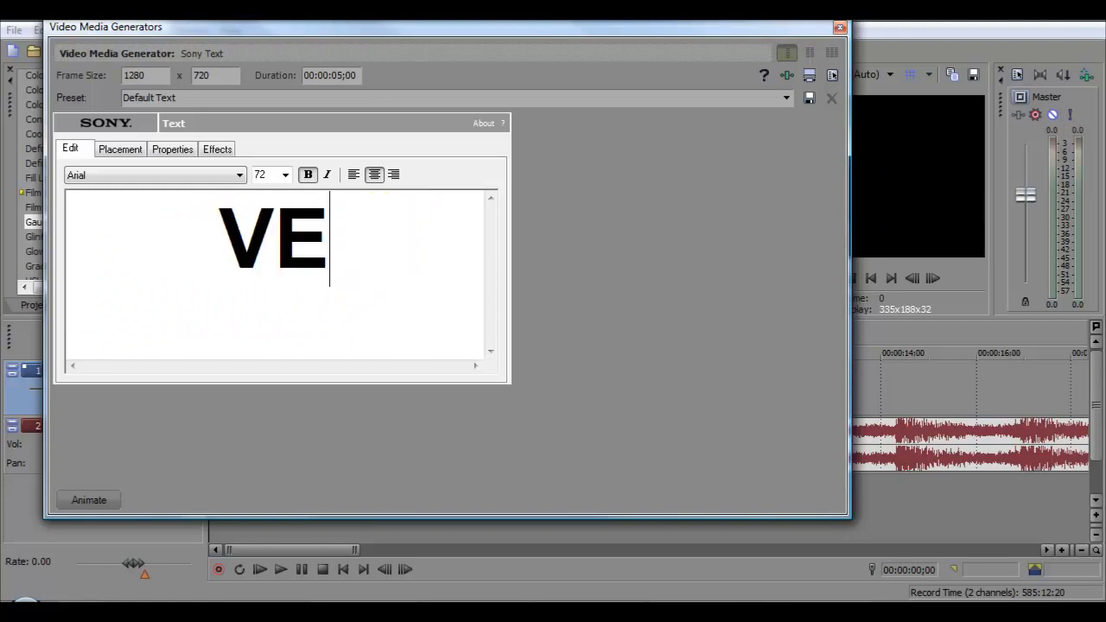
type("GAS")
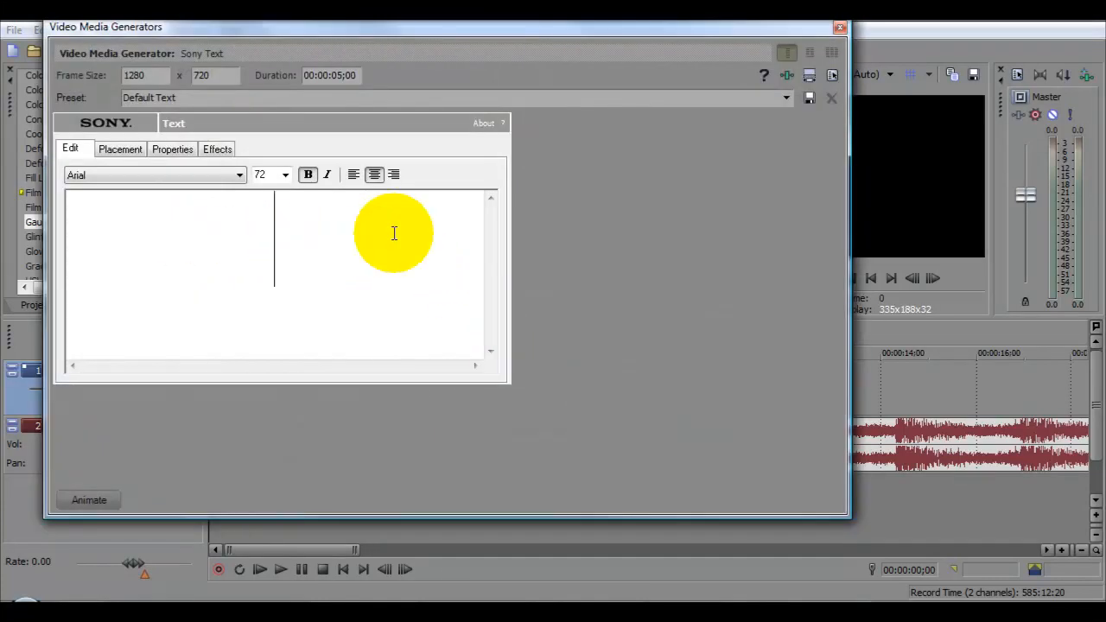
type("T")
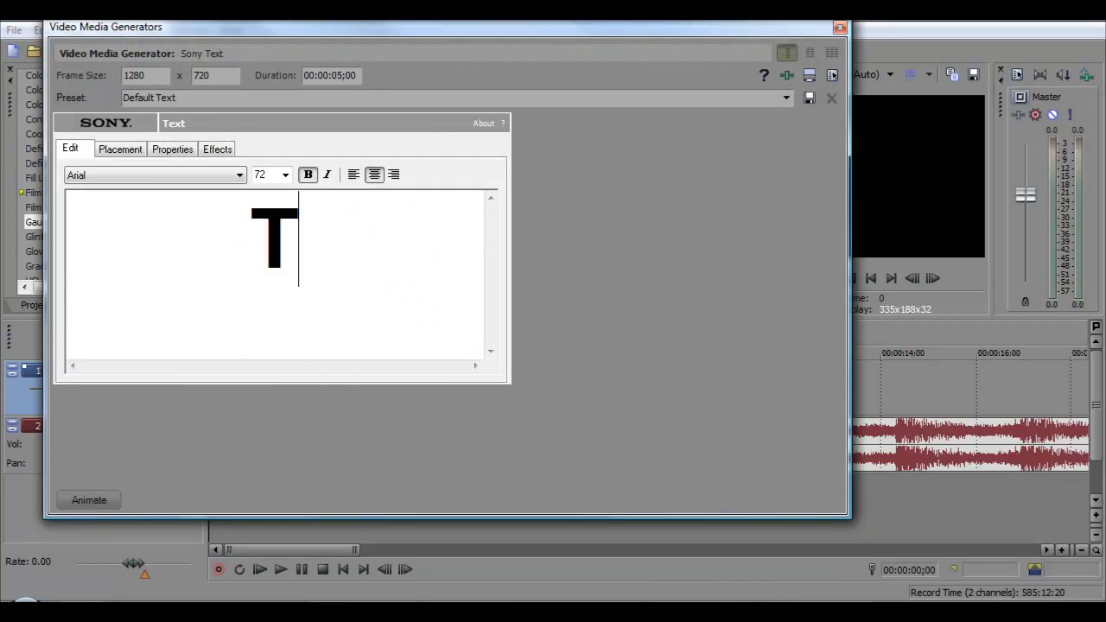
type("EXT")
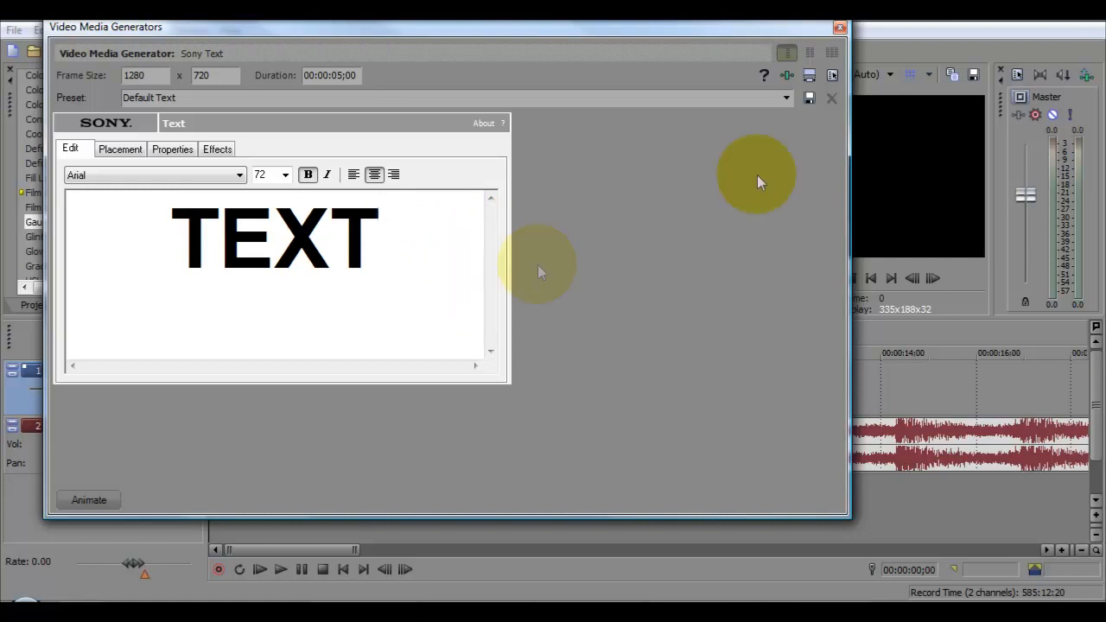
left_click(839, 27)
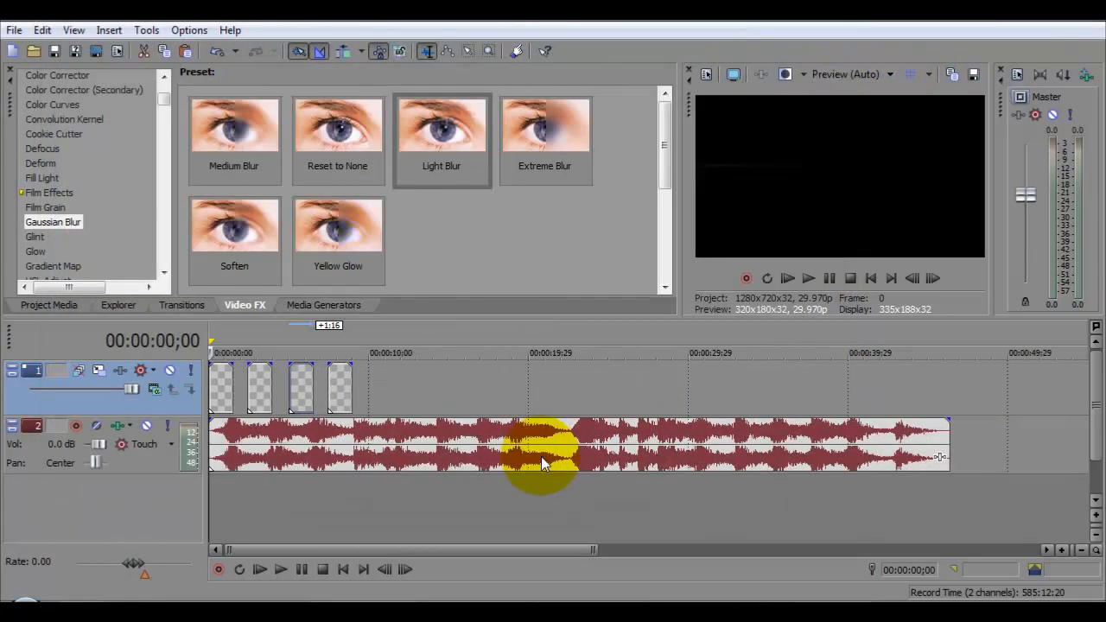